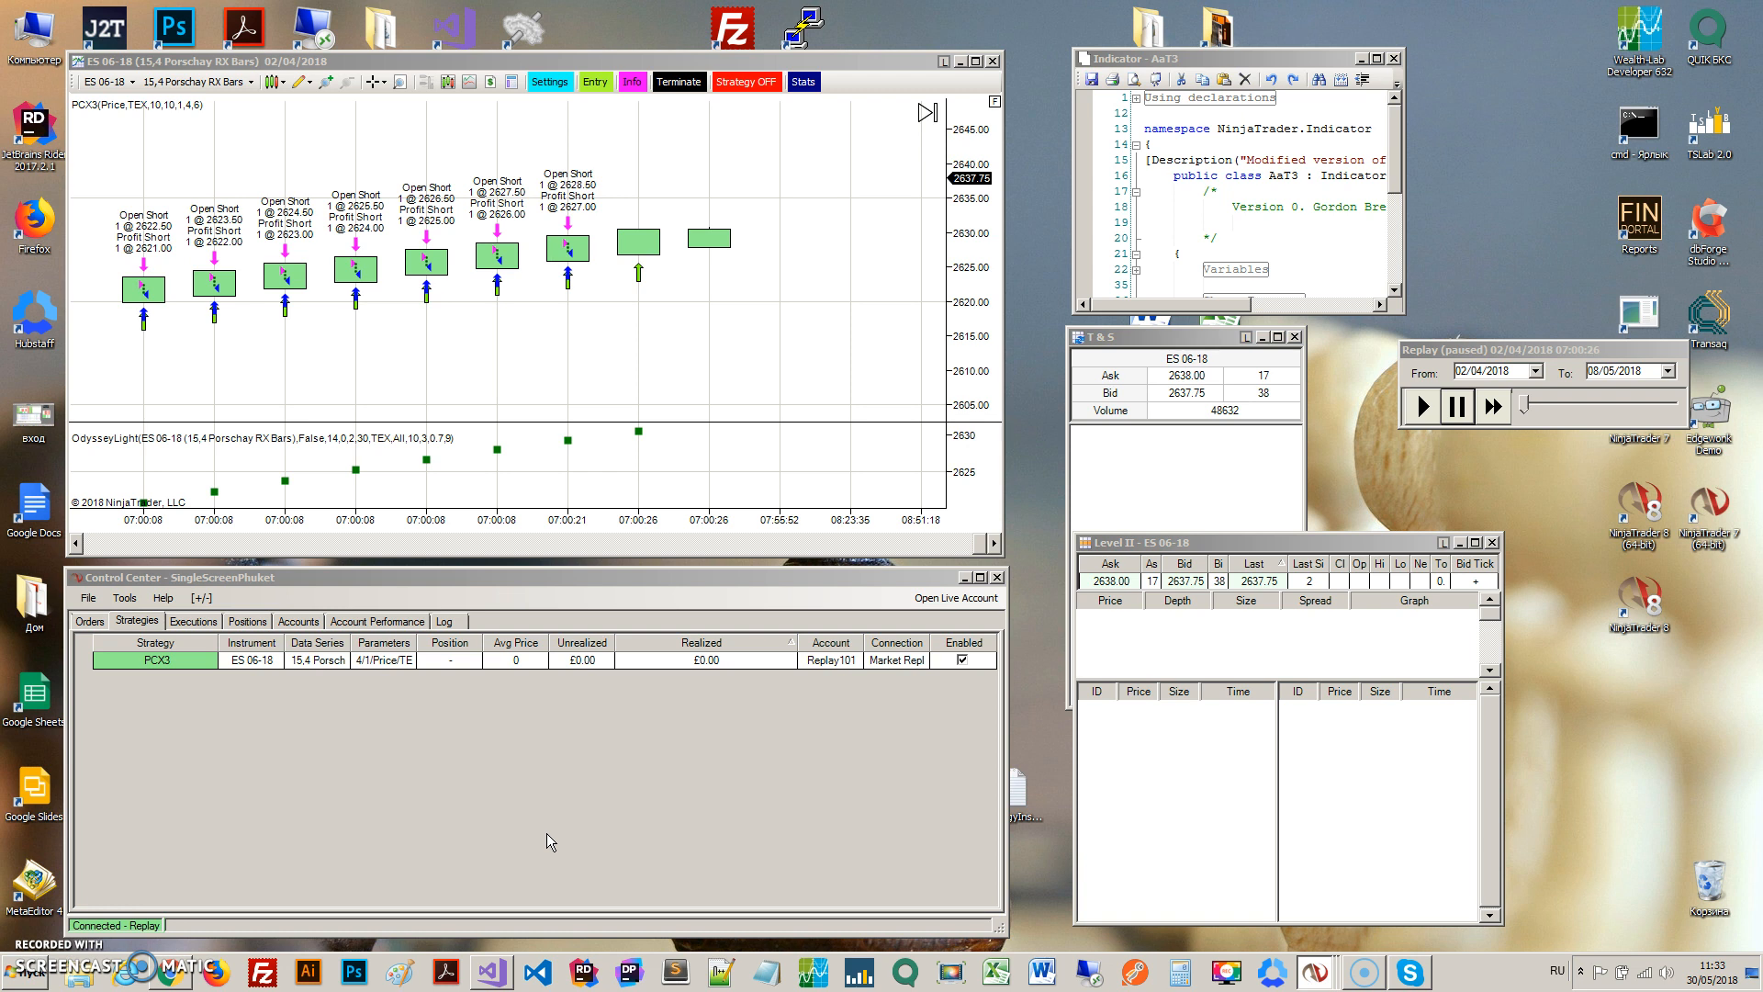
{"action": "mouse_move", "coordinate": [709, 107]}
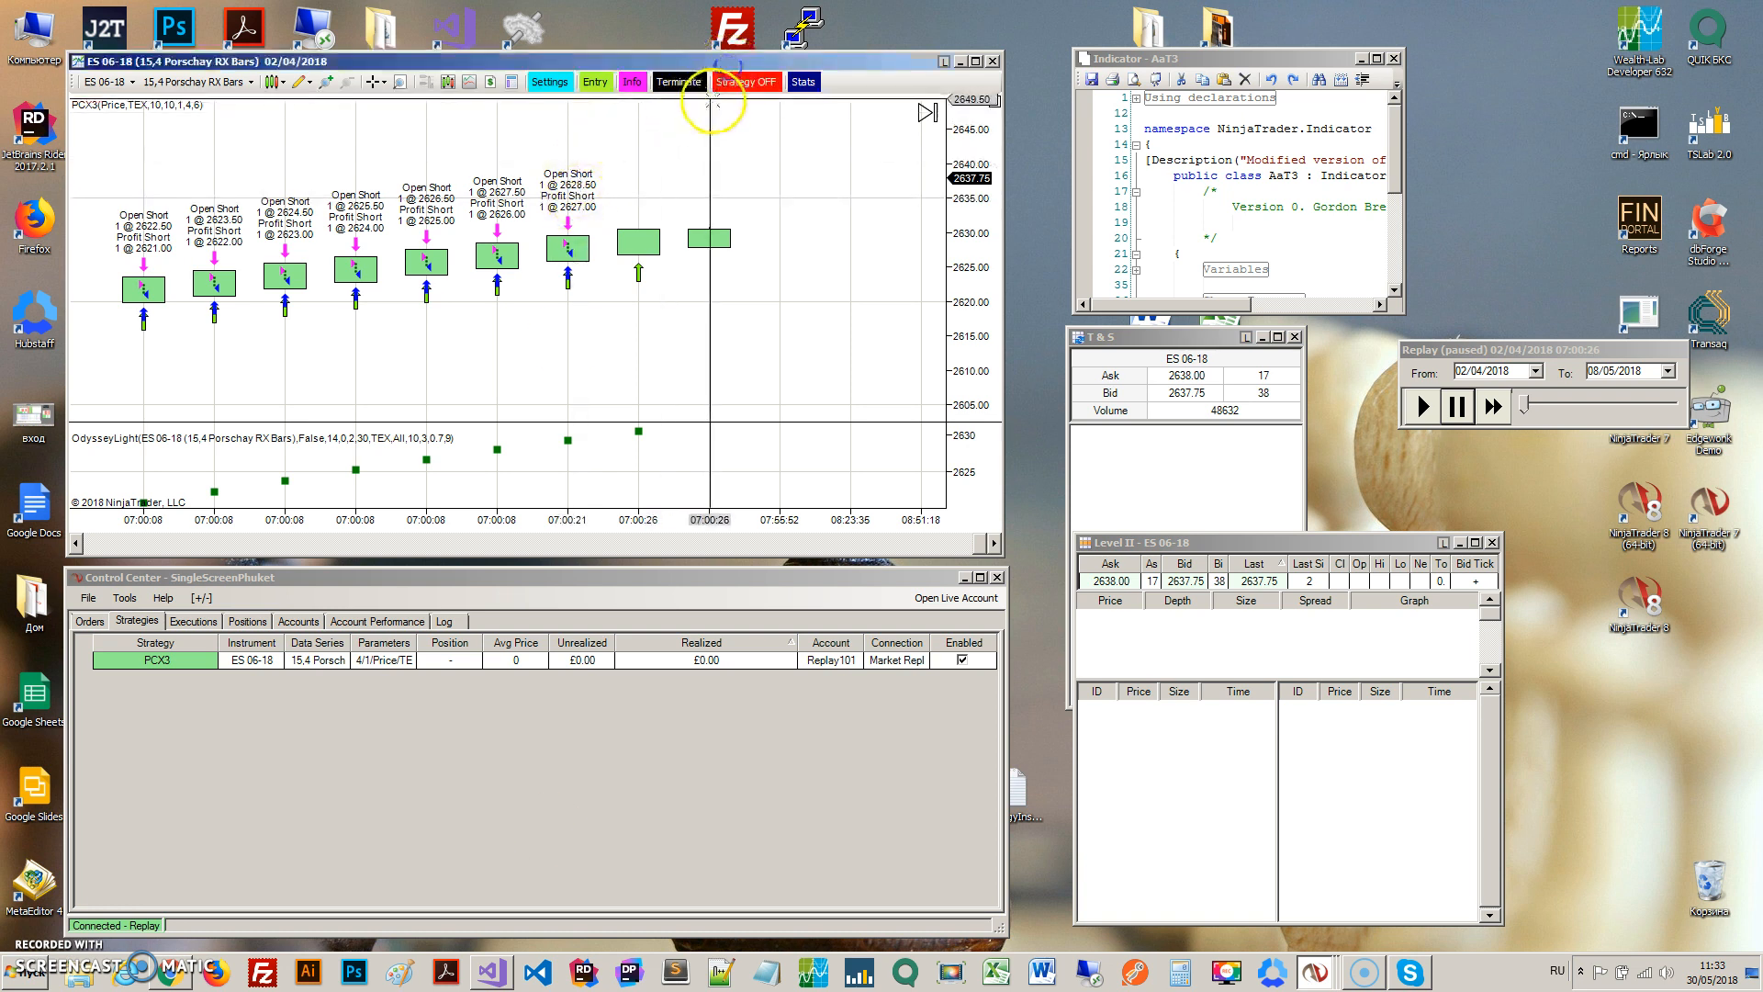
- Uncheck Enter Opposite to Signal in PCX3 settings and reload the strategy
{"action": "left_click", "coordinate": [549, 81]}
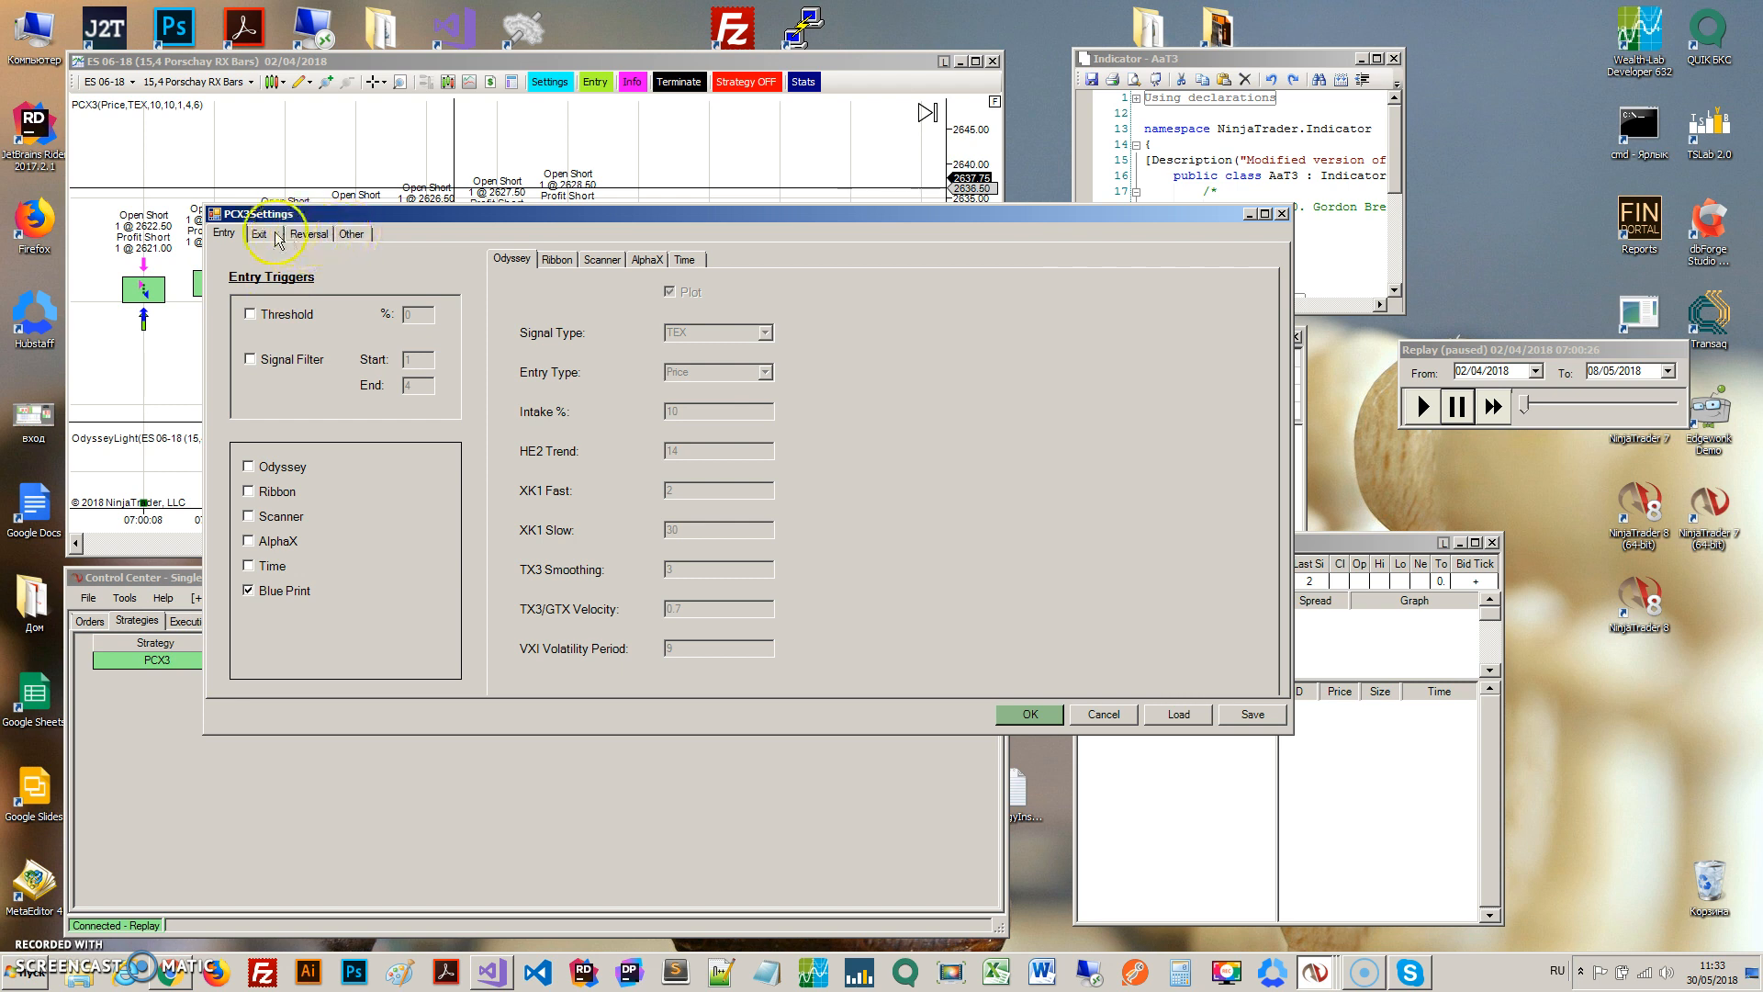
{"action": "left_click", "coordinate": [350, 233]}
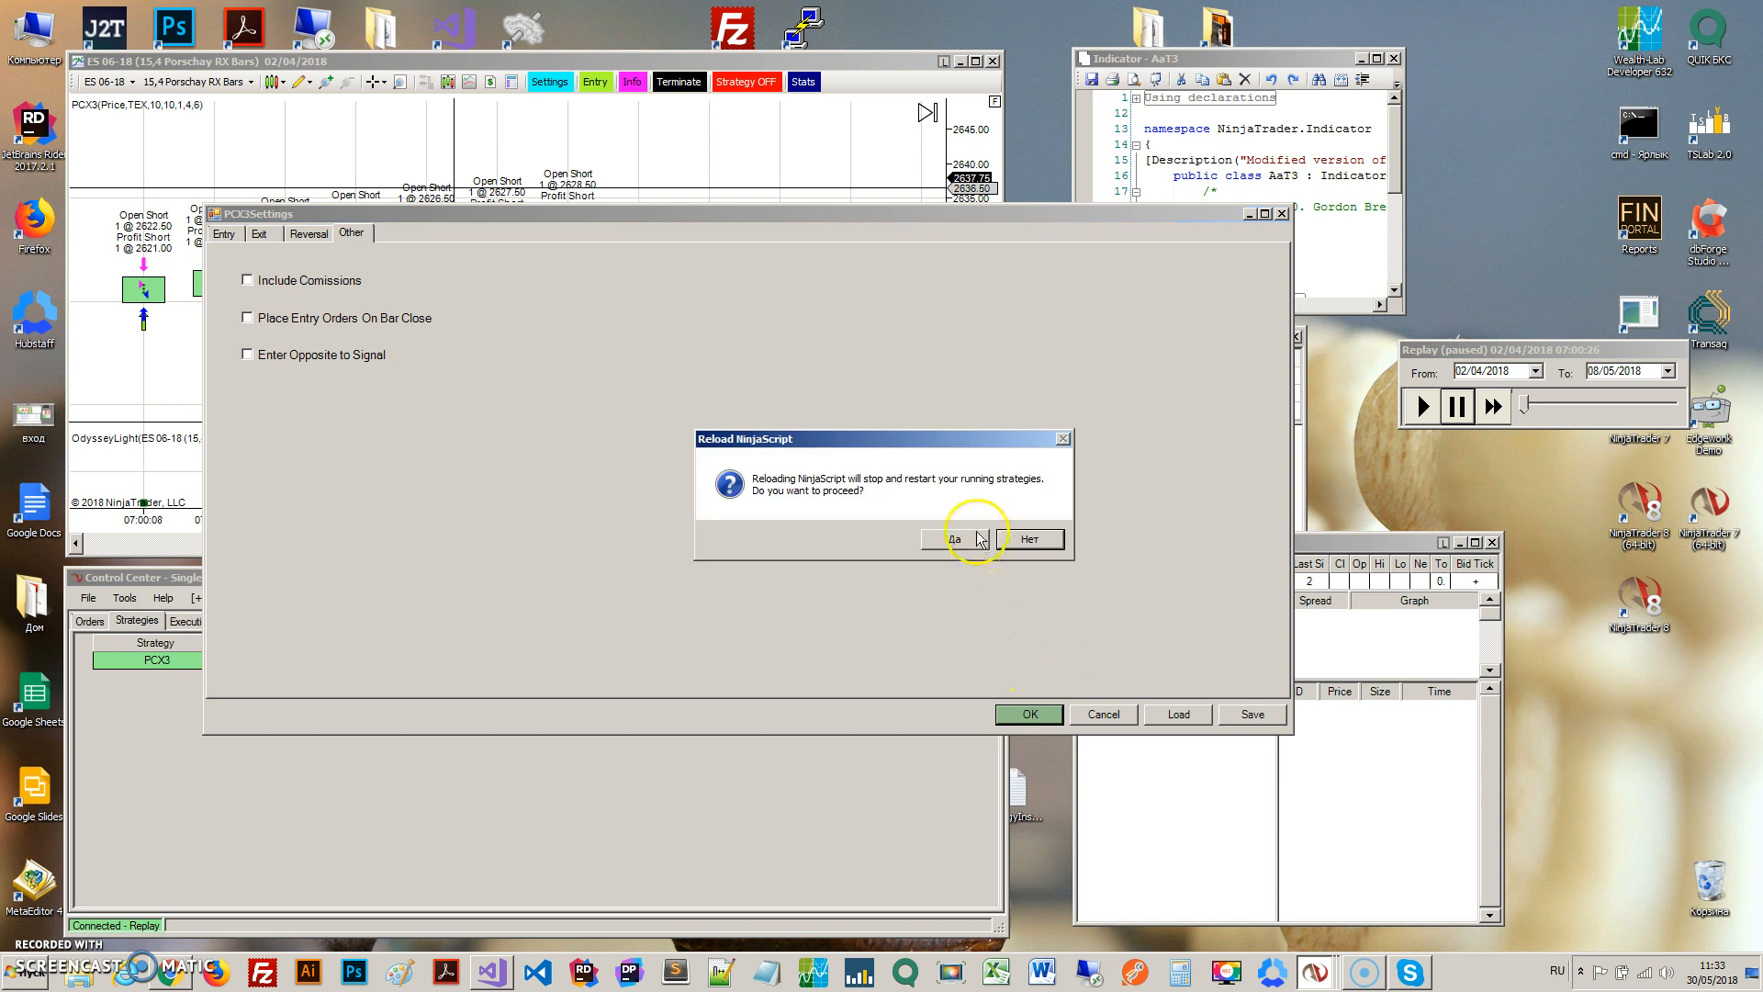
{"action": "left_click", "coordinate": [953, 538]}
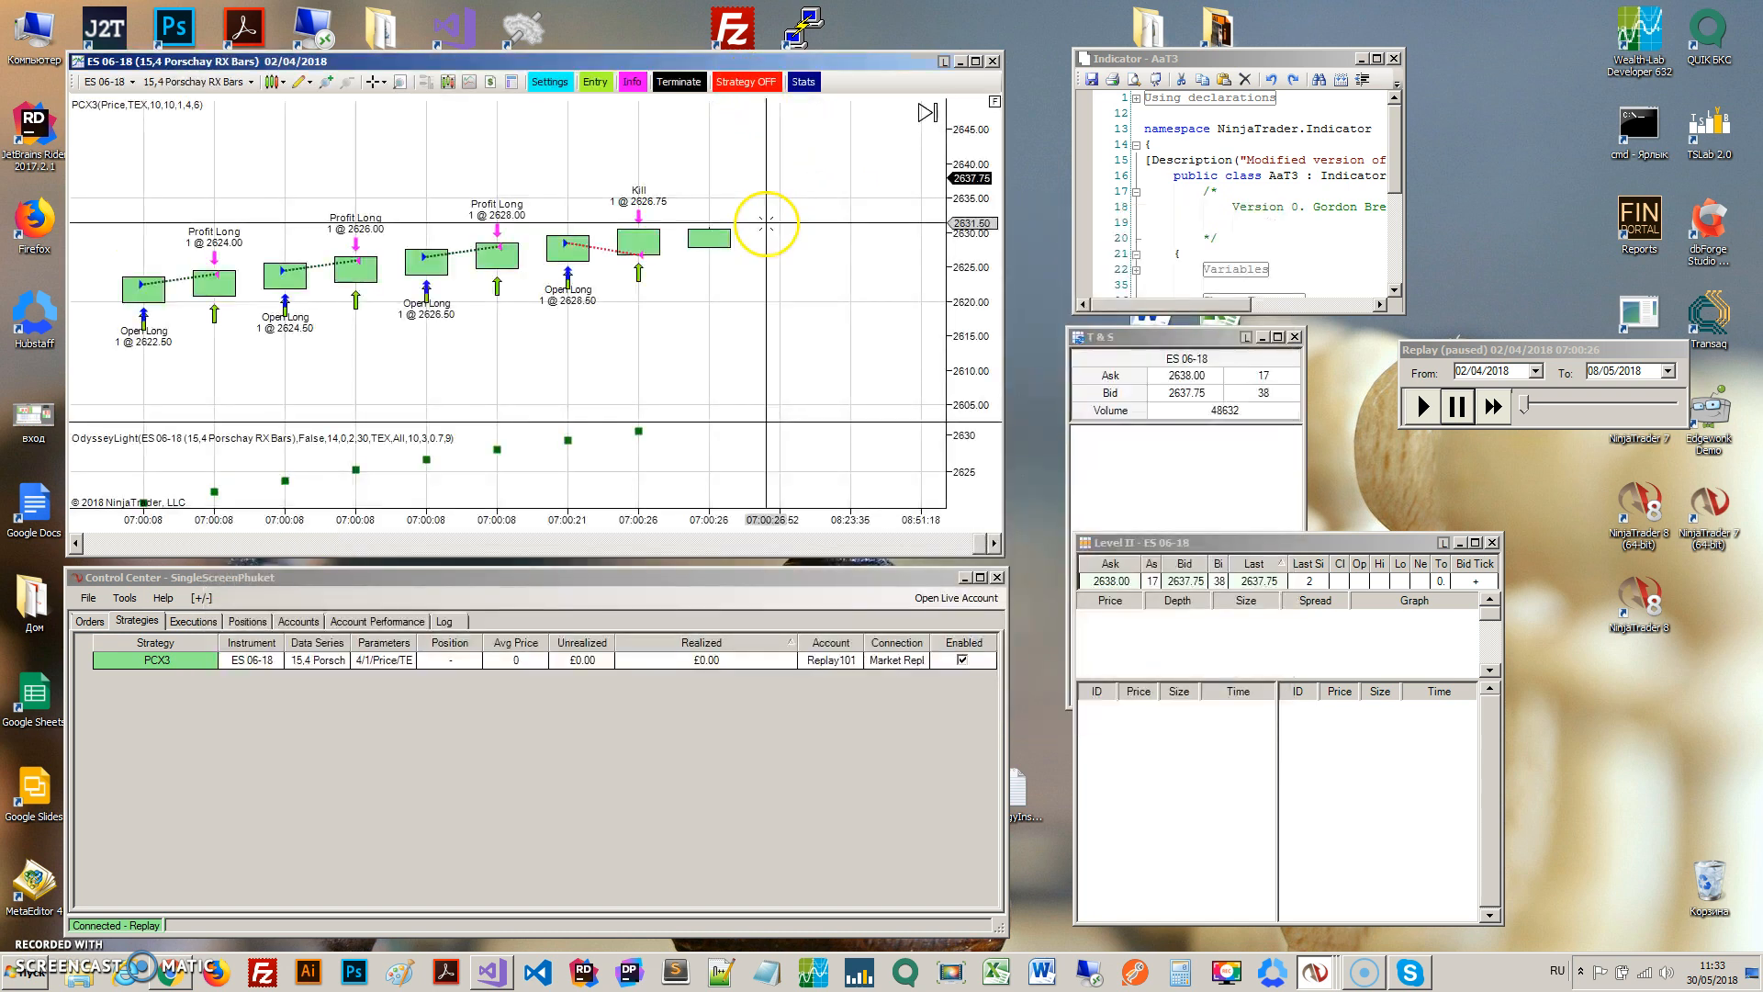
{"action": "mouse_move", "coordinate": [746, 81]}
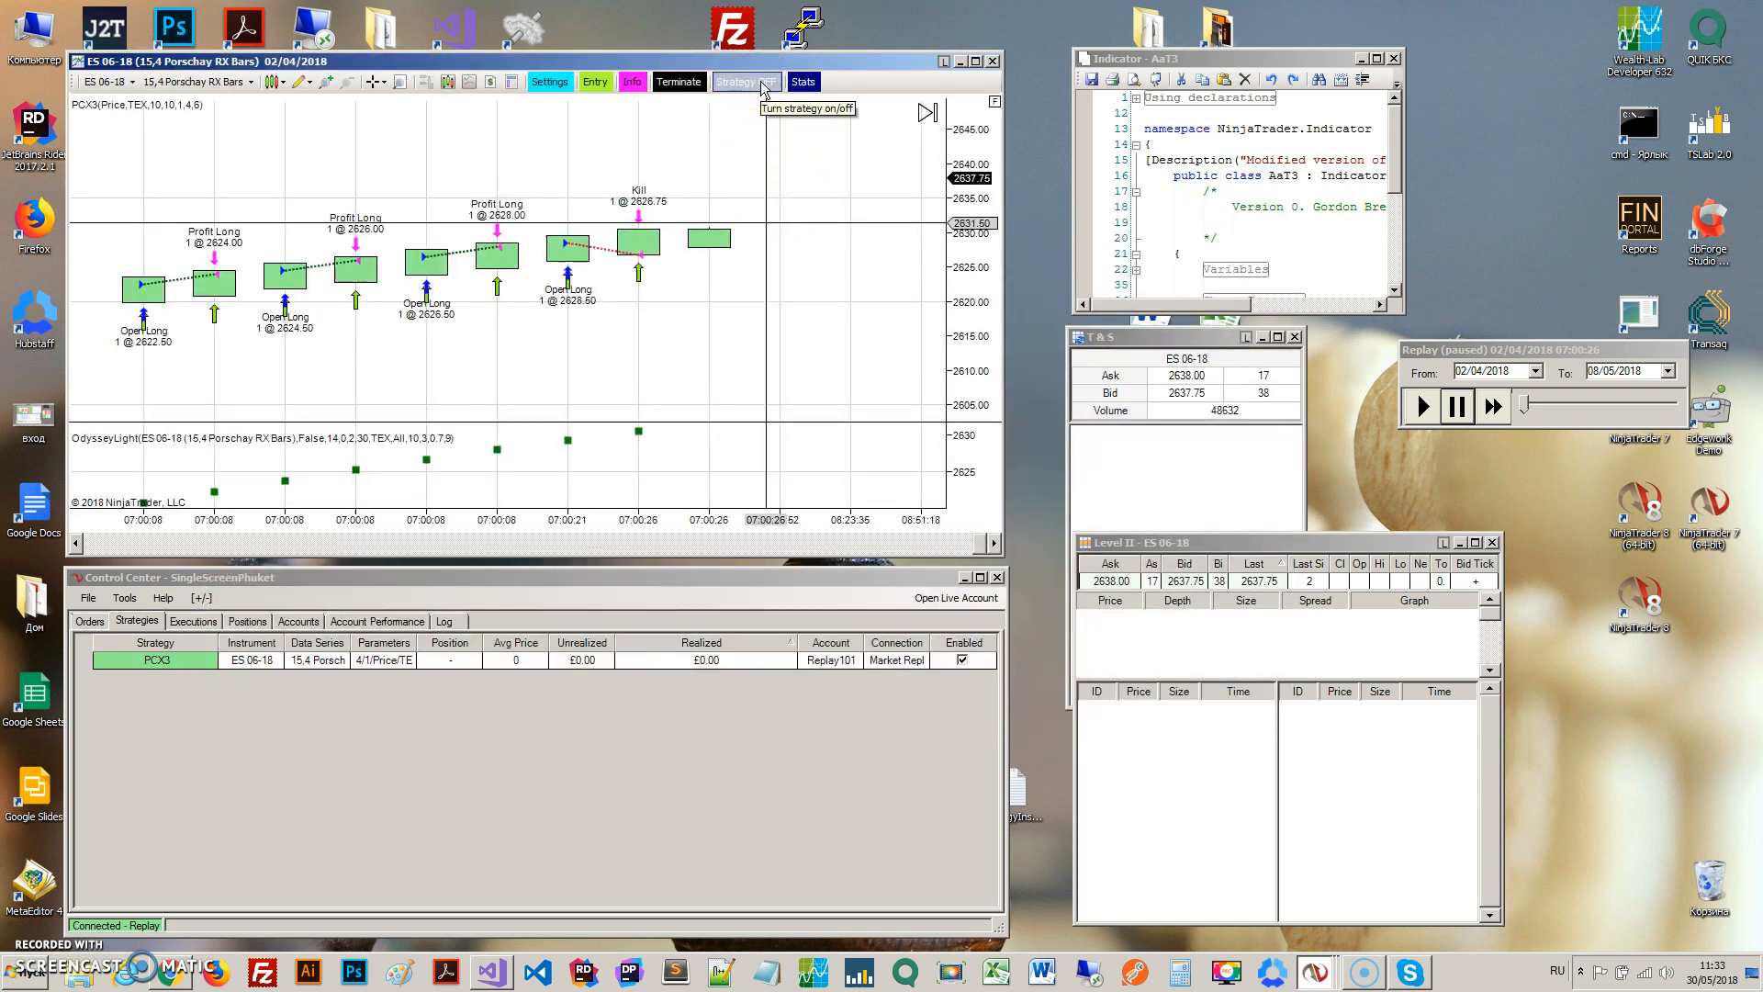
{"action": "left_click", "coordinate": [744, 81]}
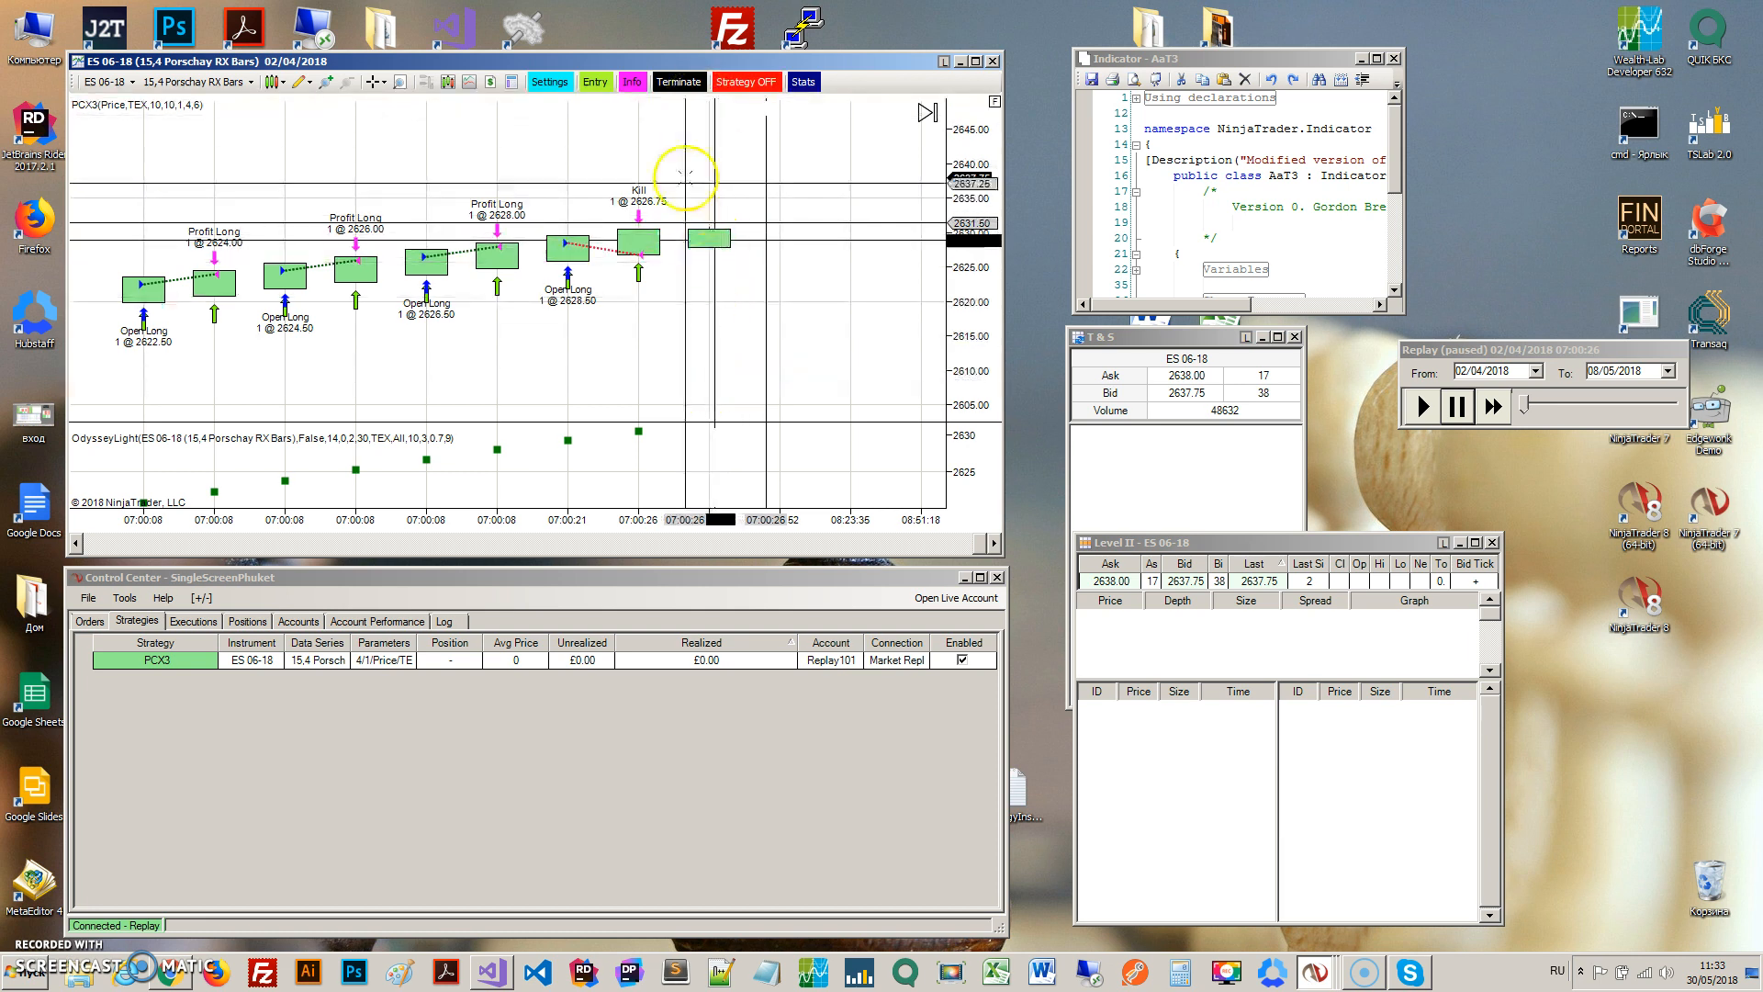
{"action": "mouse_move", "coordinate": [560, 713]}
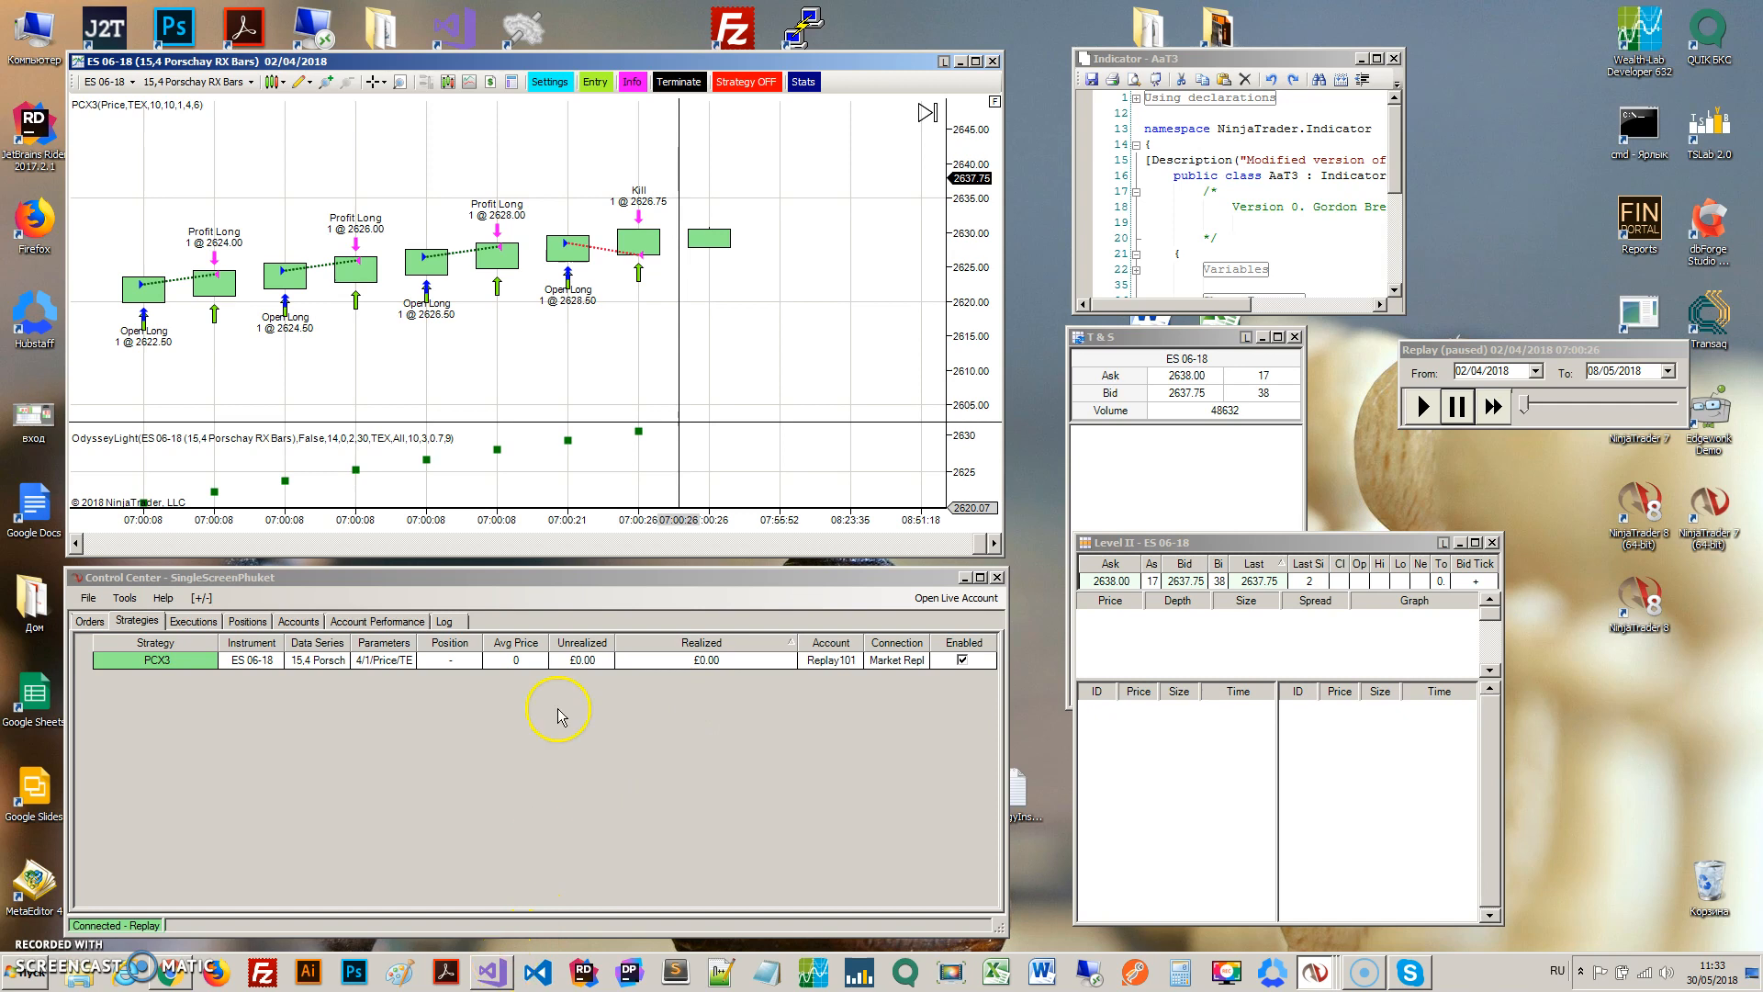
{"action": "mouse_move", "coordinate": [698, 233]}
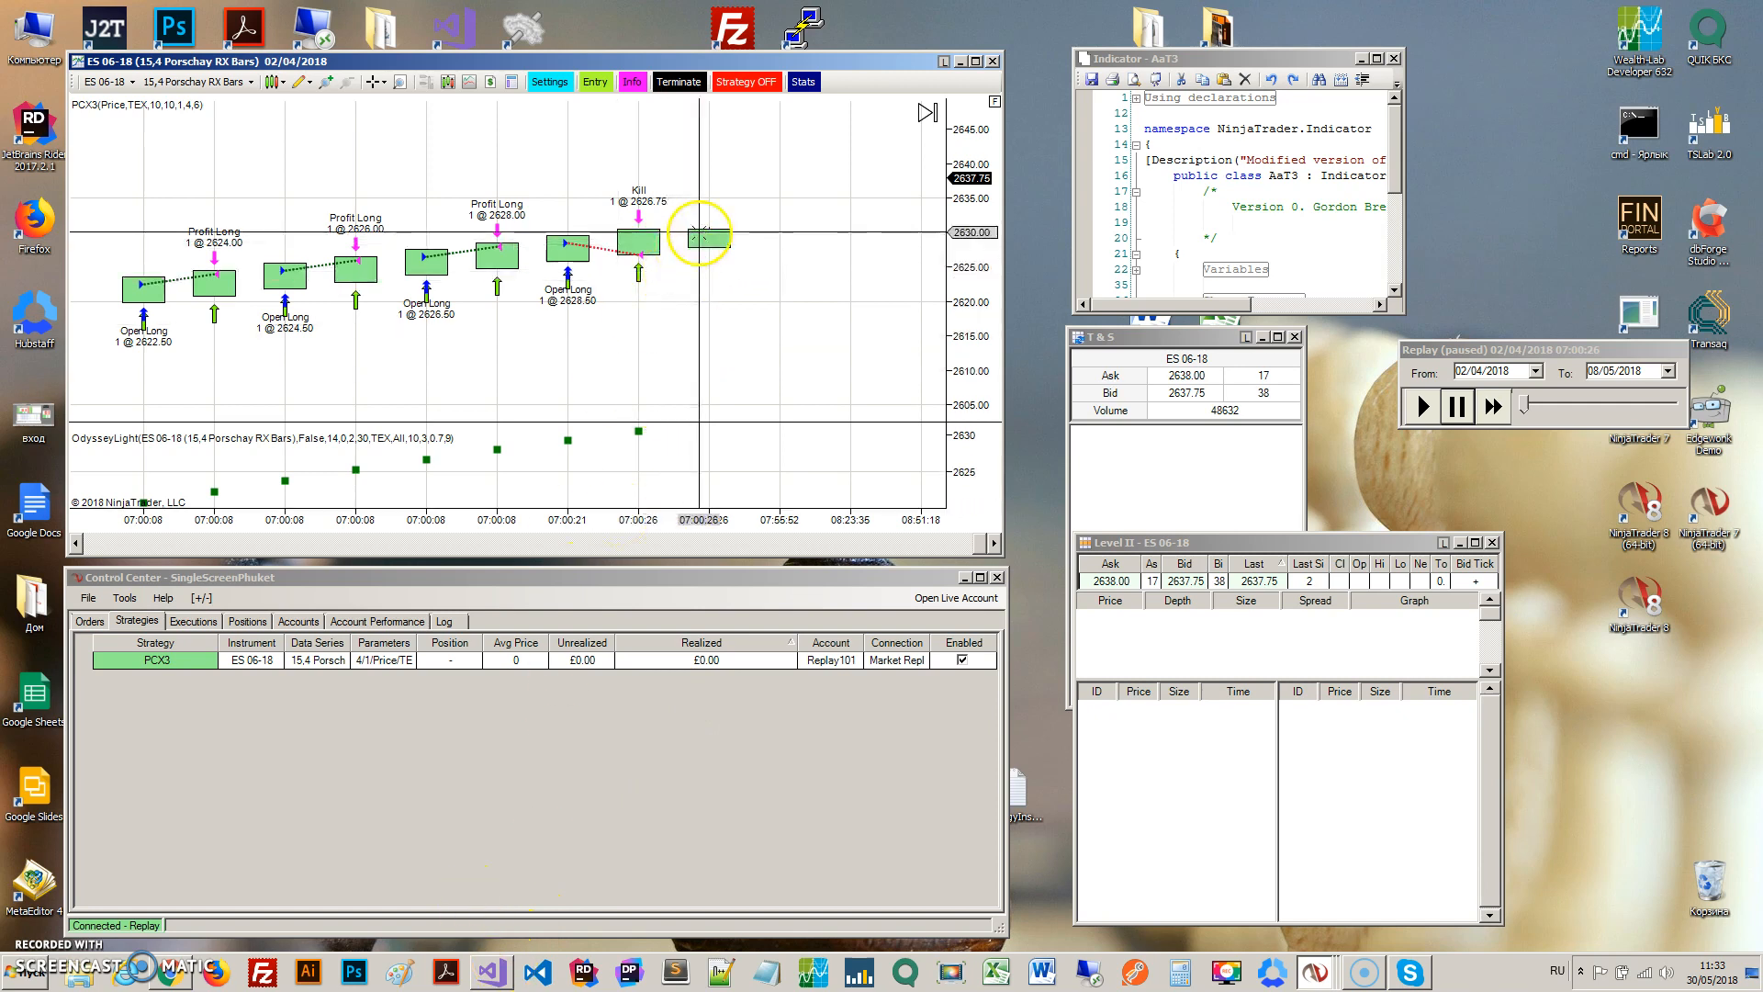
{"action": "mouse_move", "coordinate": [602, 213]}
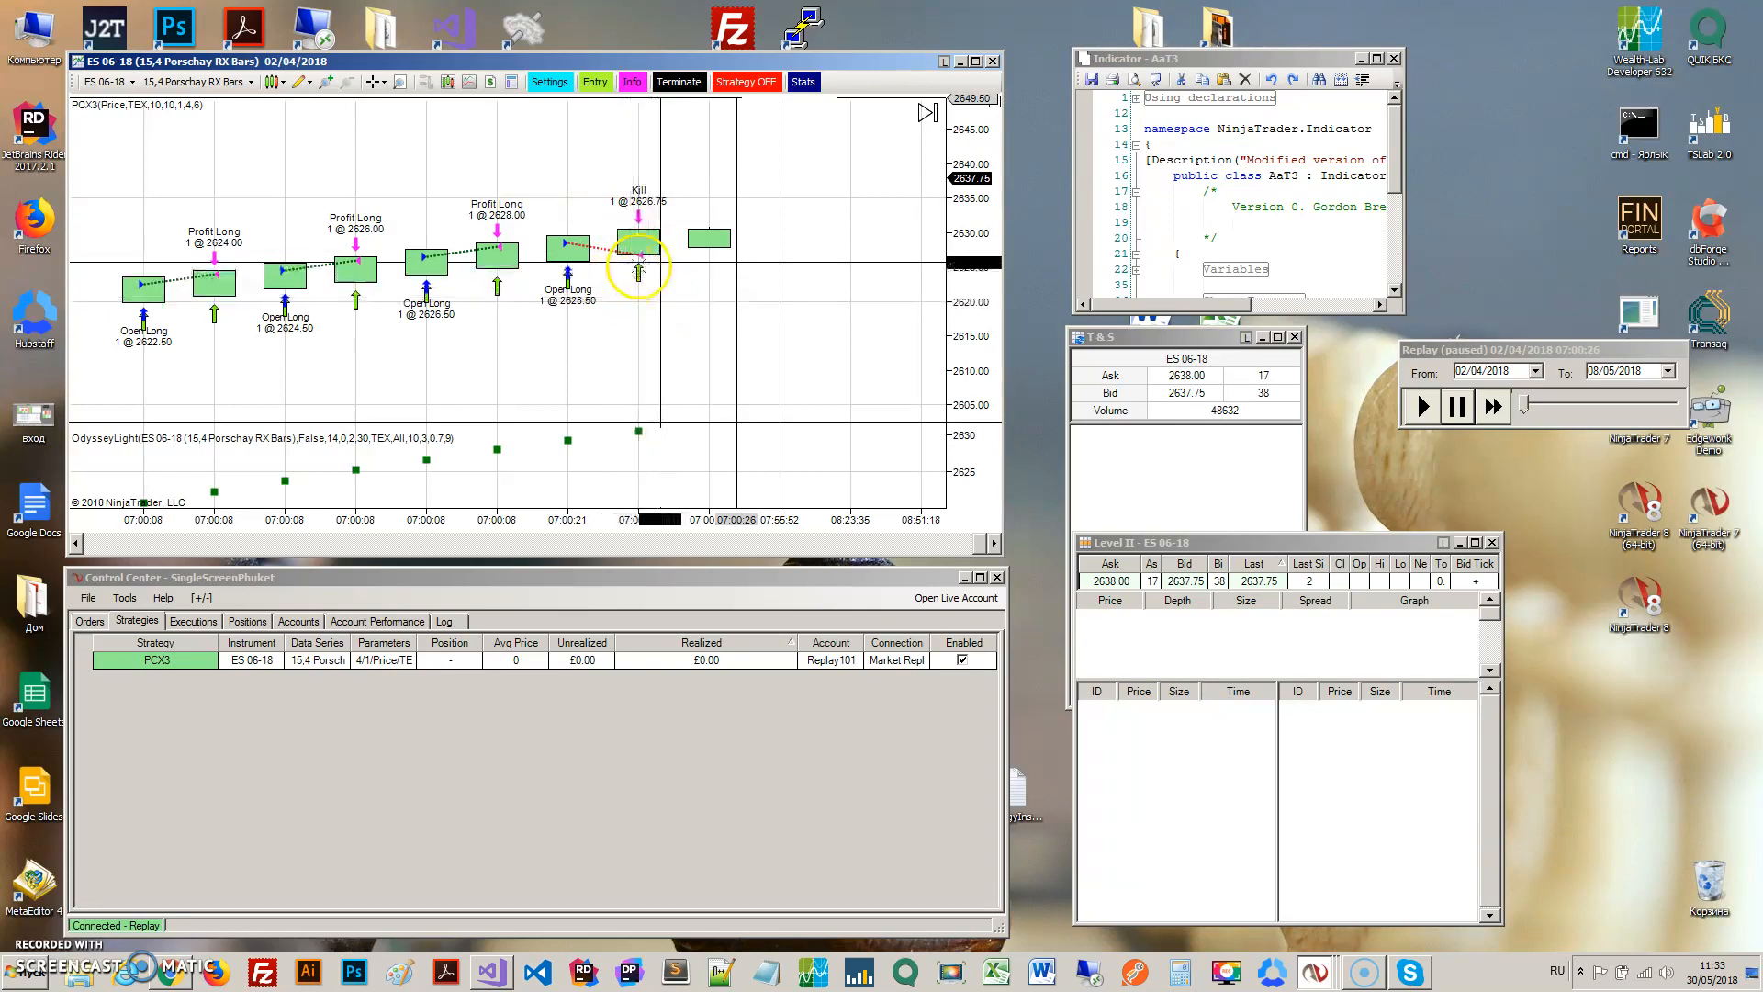
{"action": "mouse_move", "coordinate": [748, 259]}
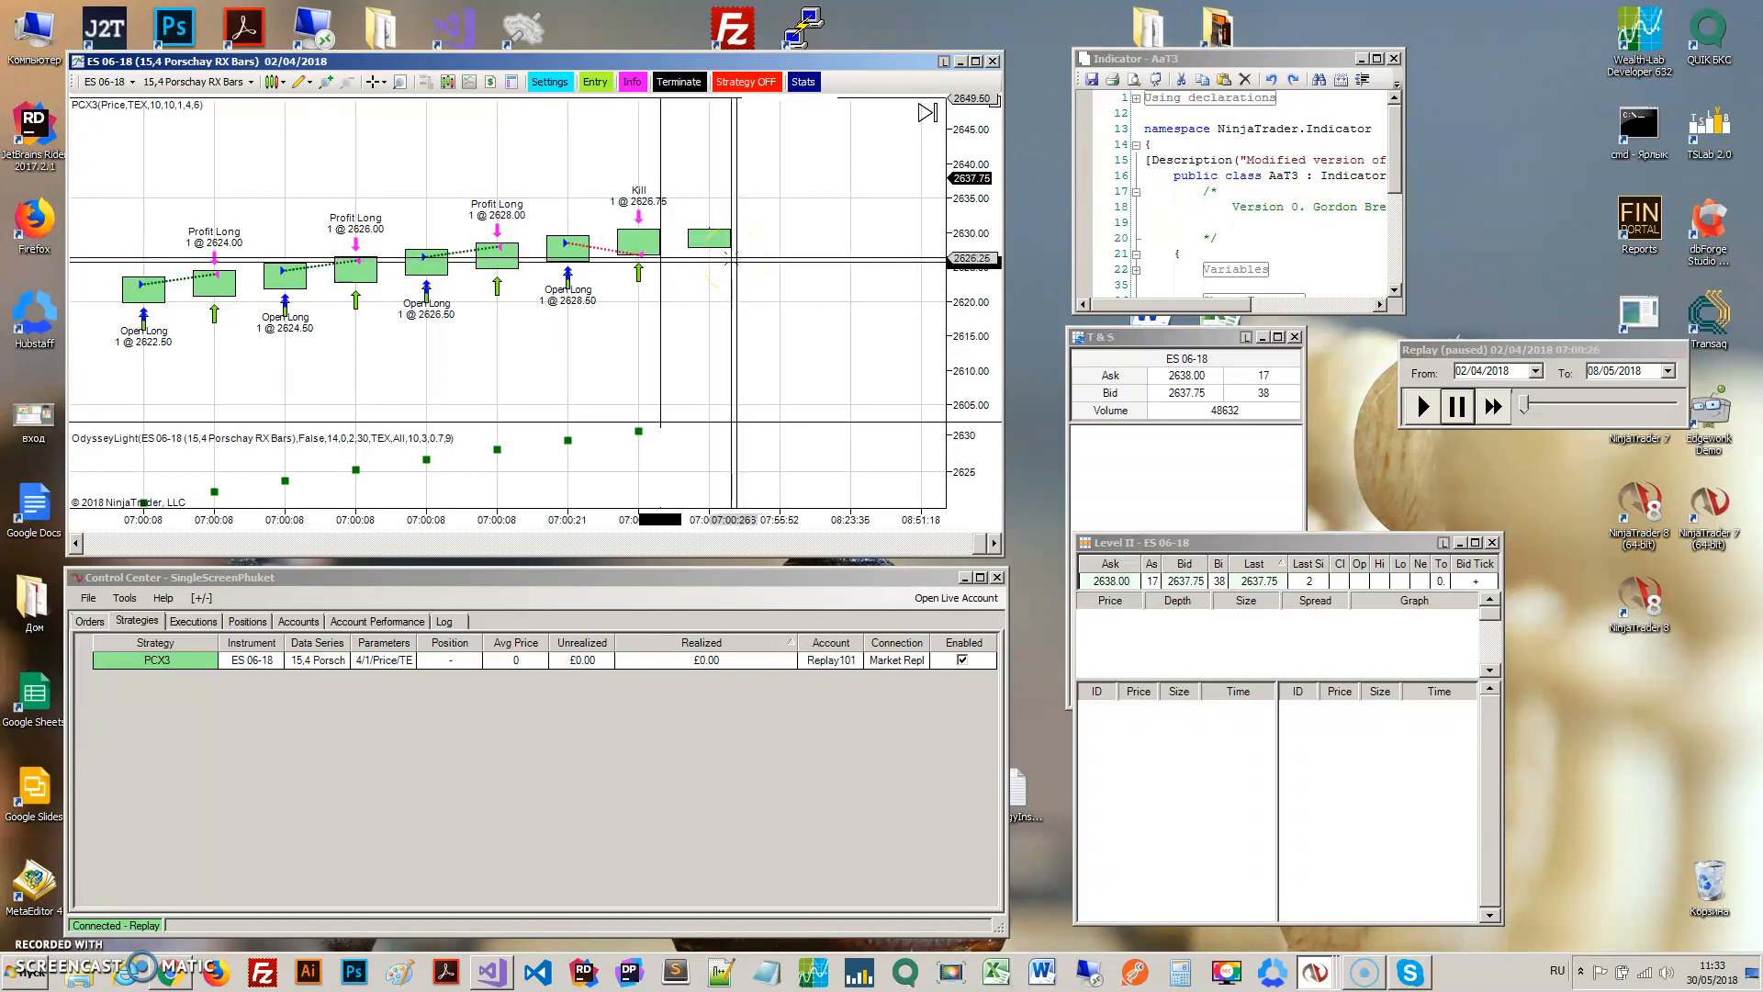
{"action": "mouse_move", "coordinate": [764, 255]}
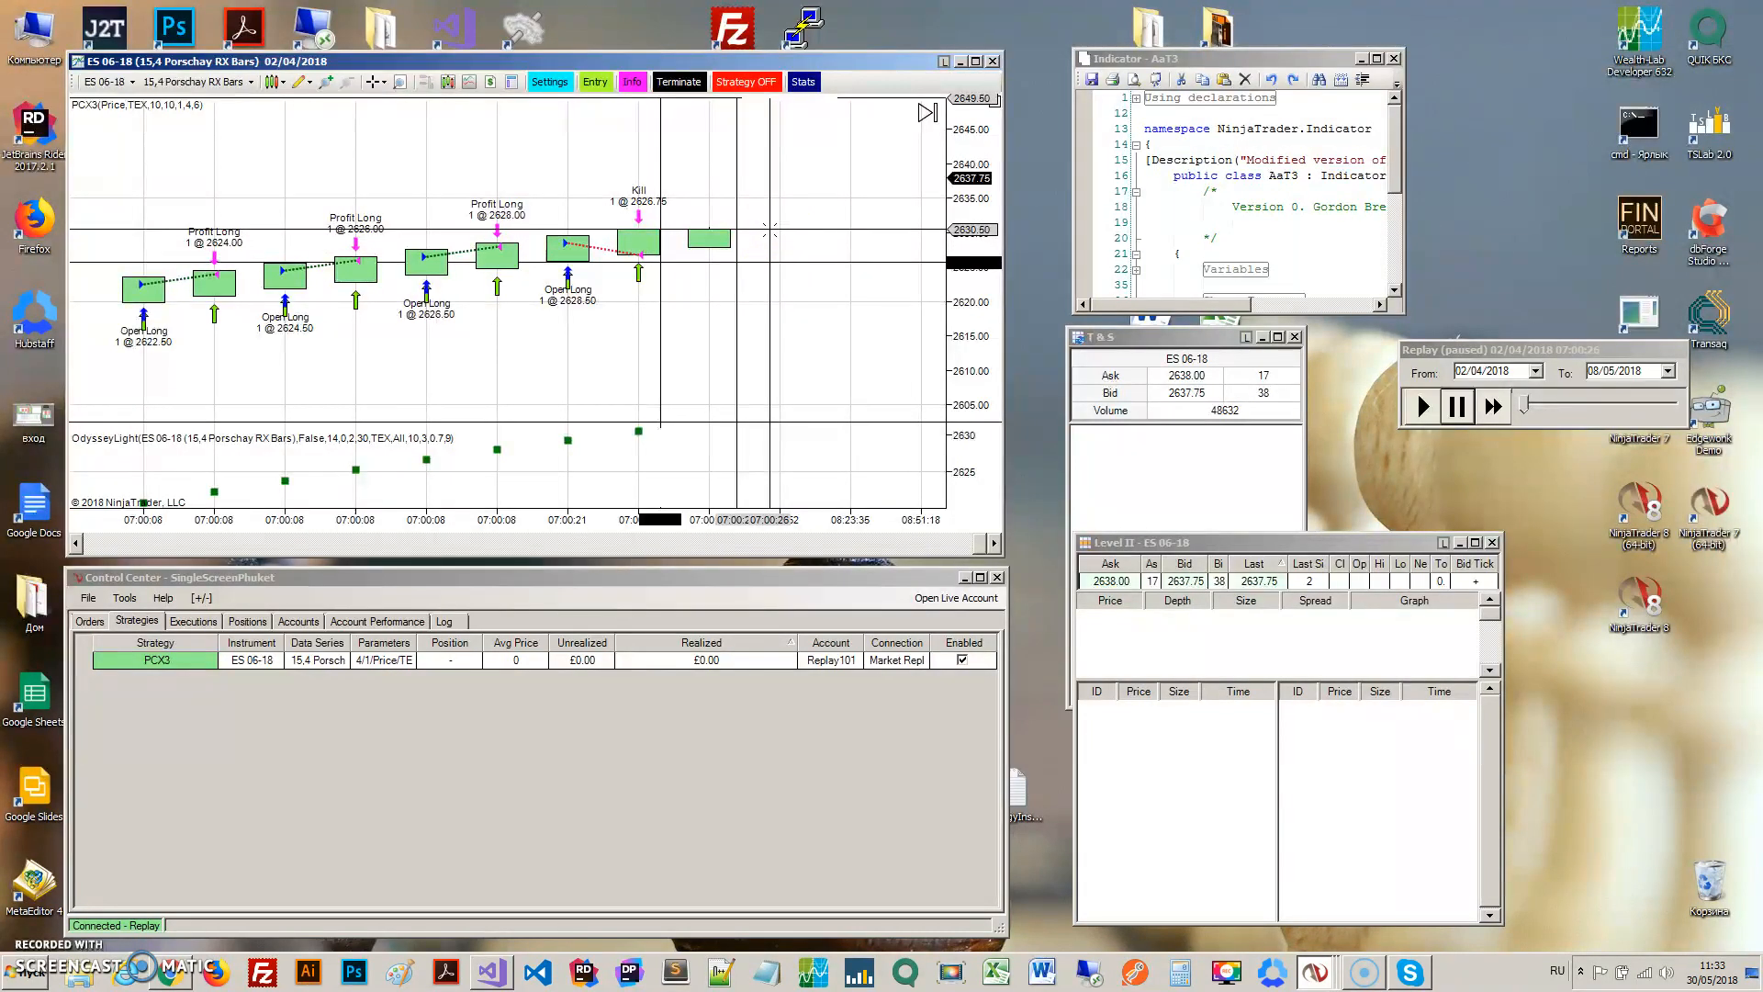
{"action": "mouse_move", "coordinate": [795, 233]}
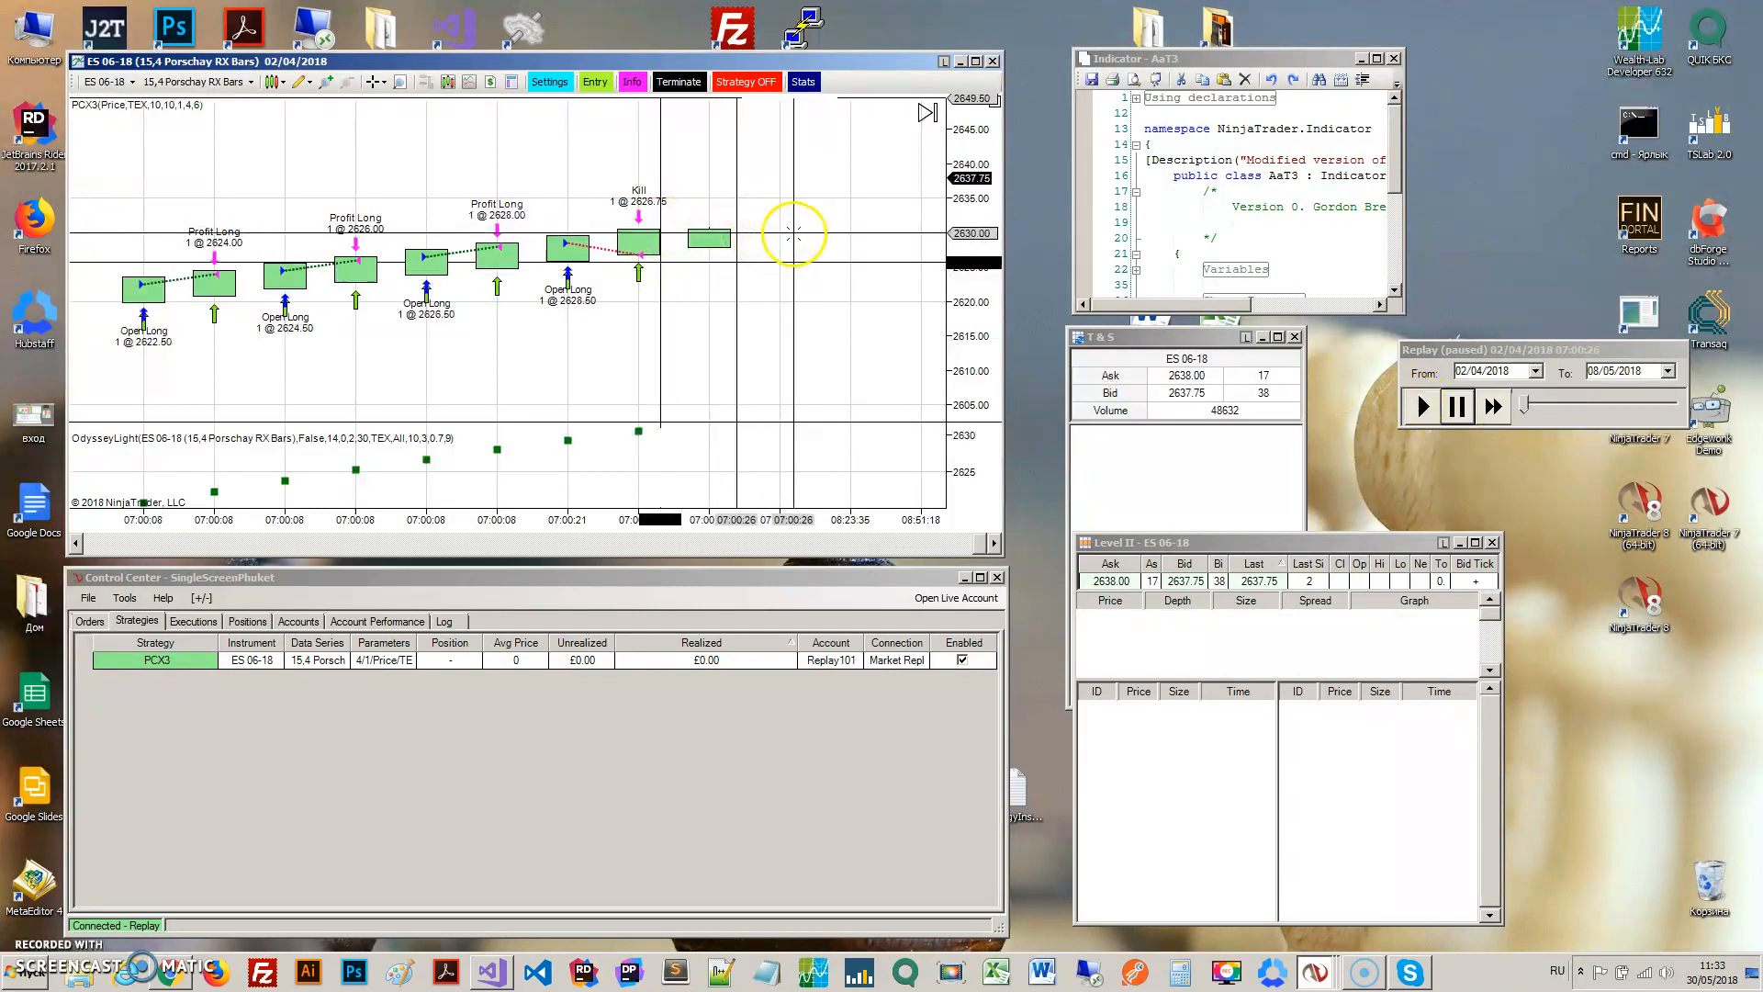
{"action": "mouse_move", "coordinate": [788, 234]}
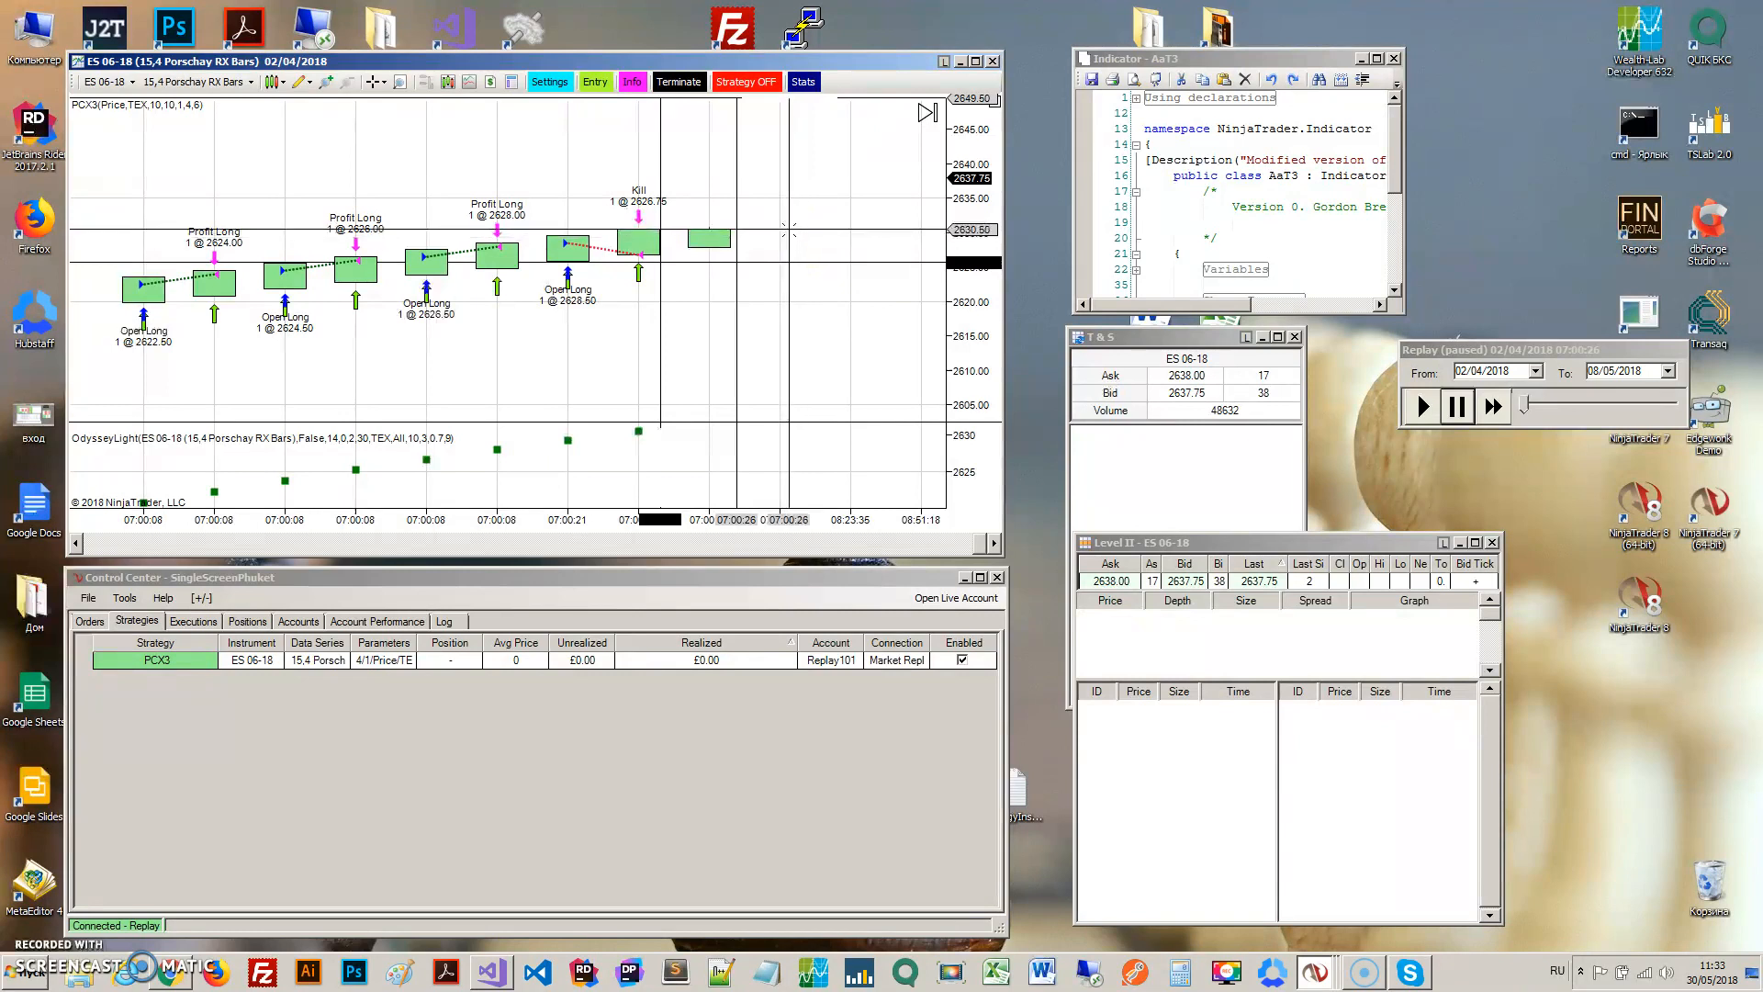
{"action": "mouse_move", "coordinate": [913, 338]}
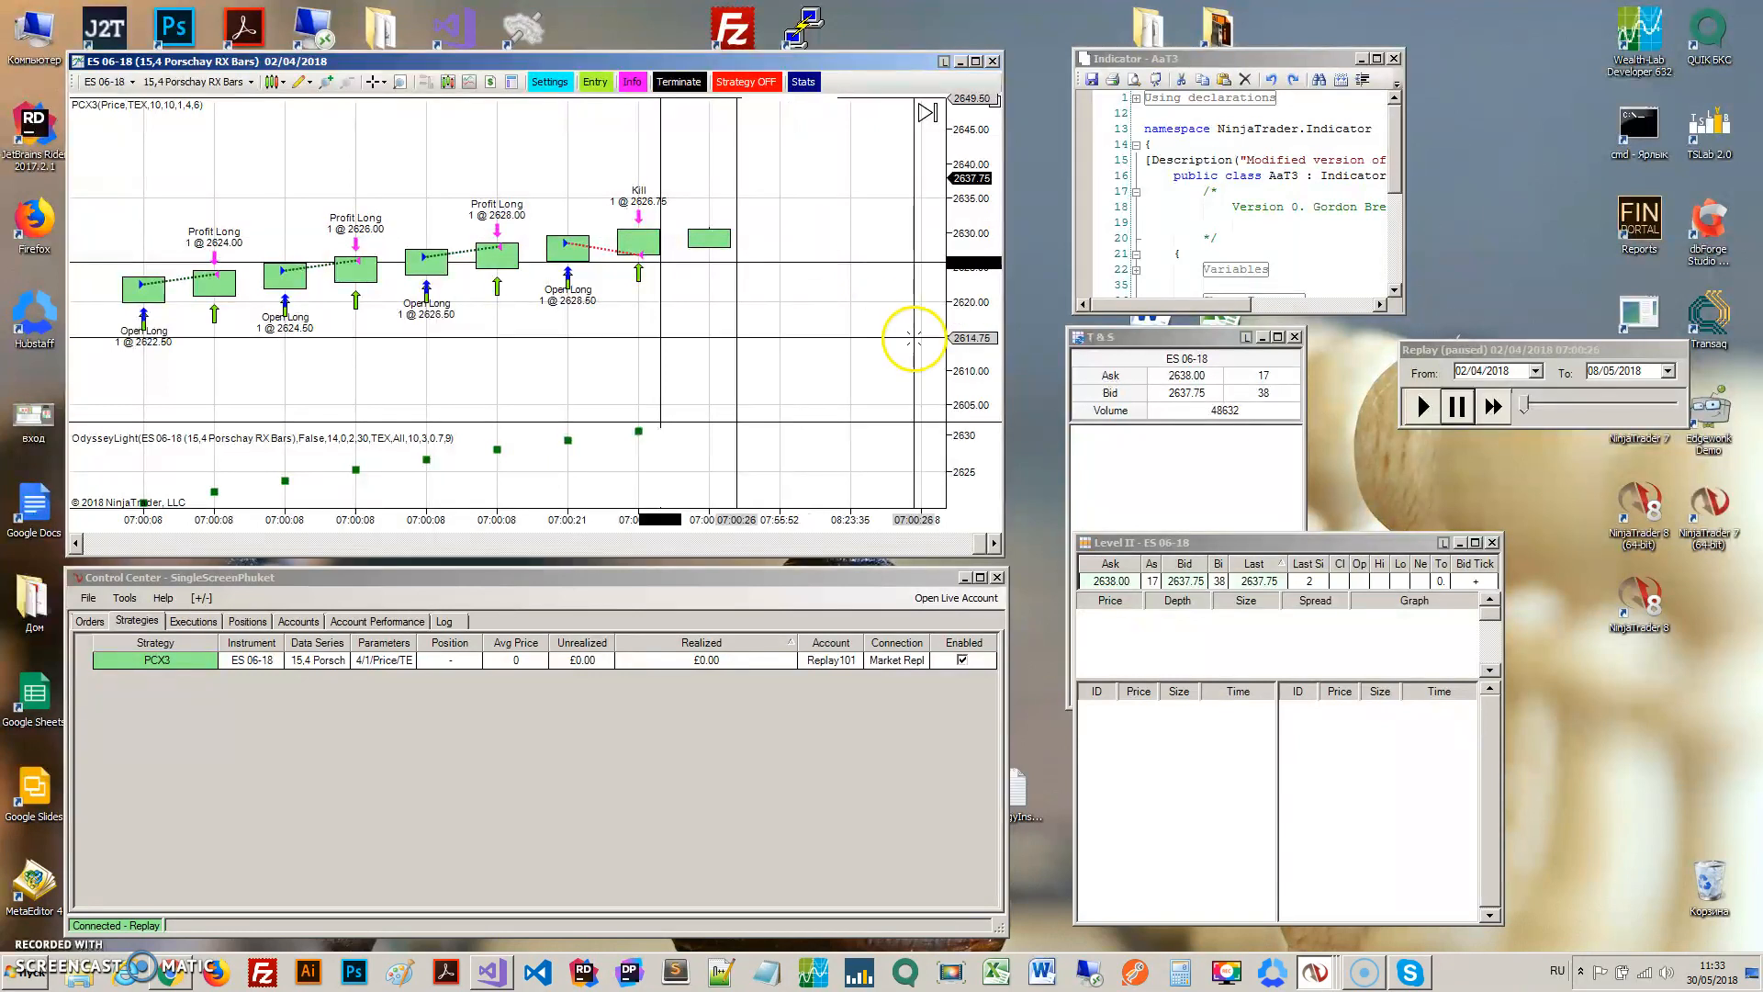
- Switch the PCX3 strategy ON so it opens a long entry at 2638.00
{"action": "left_click", "coordinate": [744, 81]}
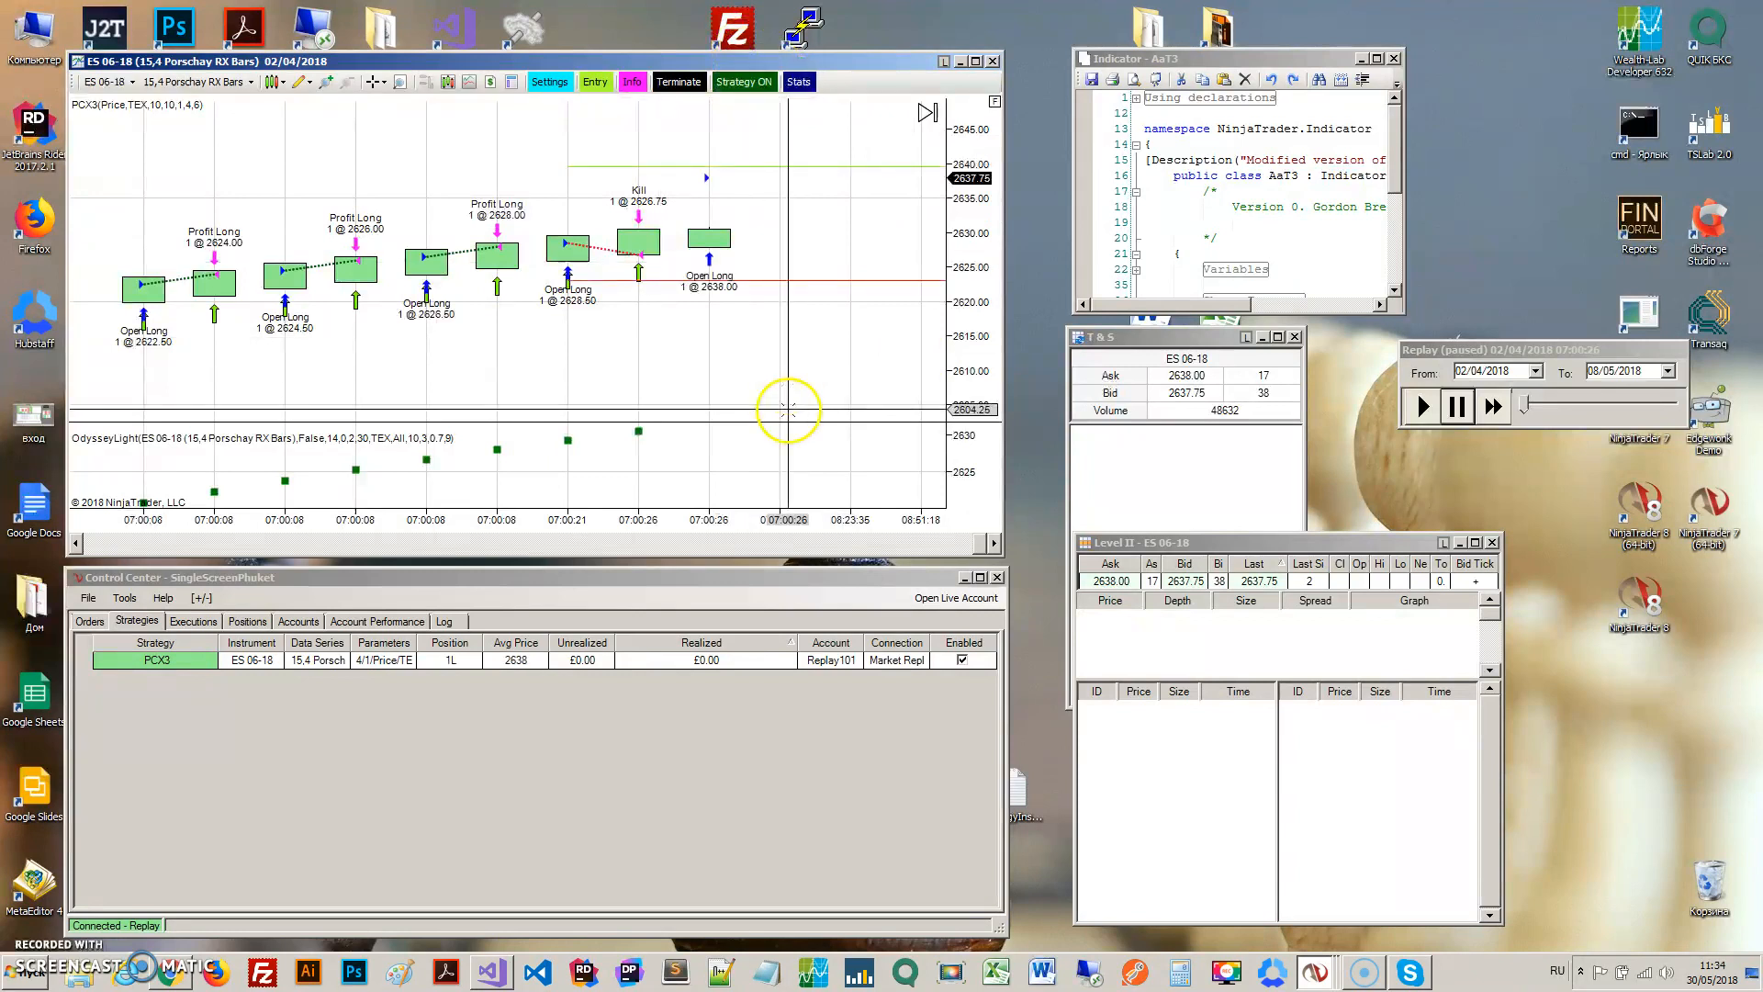
{"action": "mouse_move", "coordinate": [753, 178]}
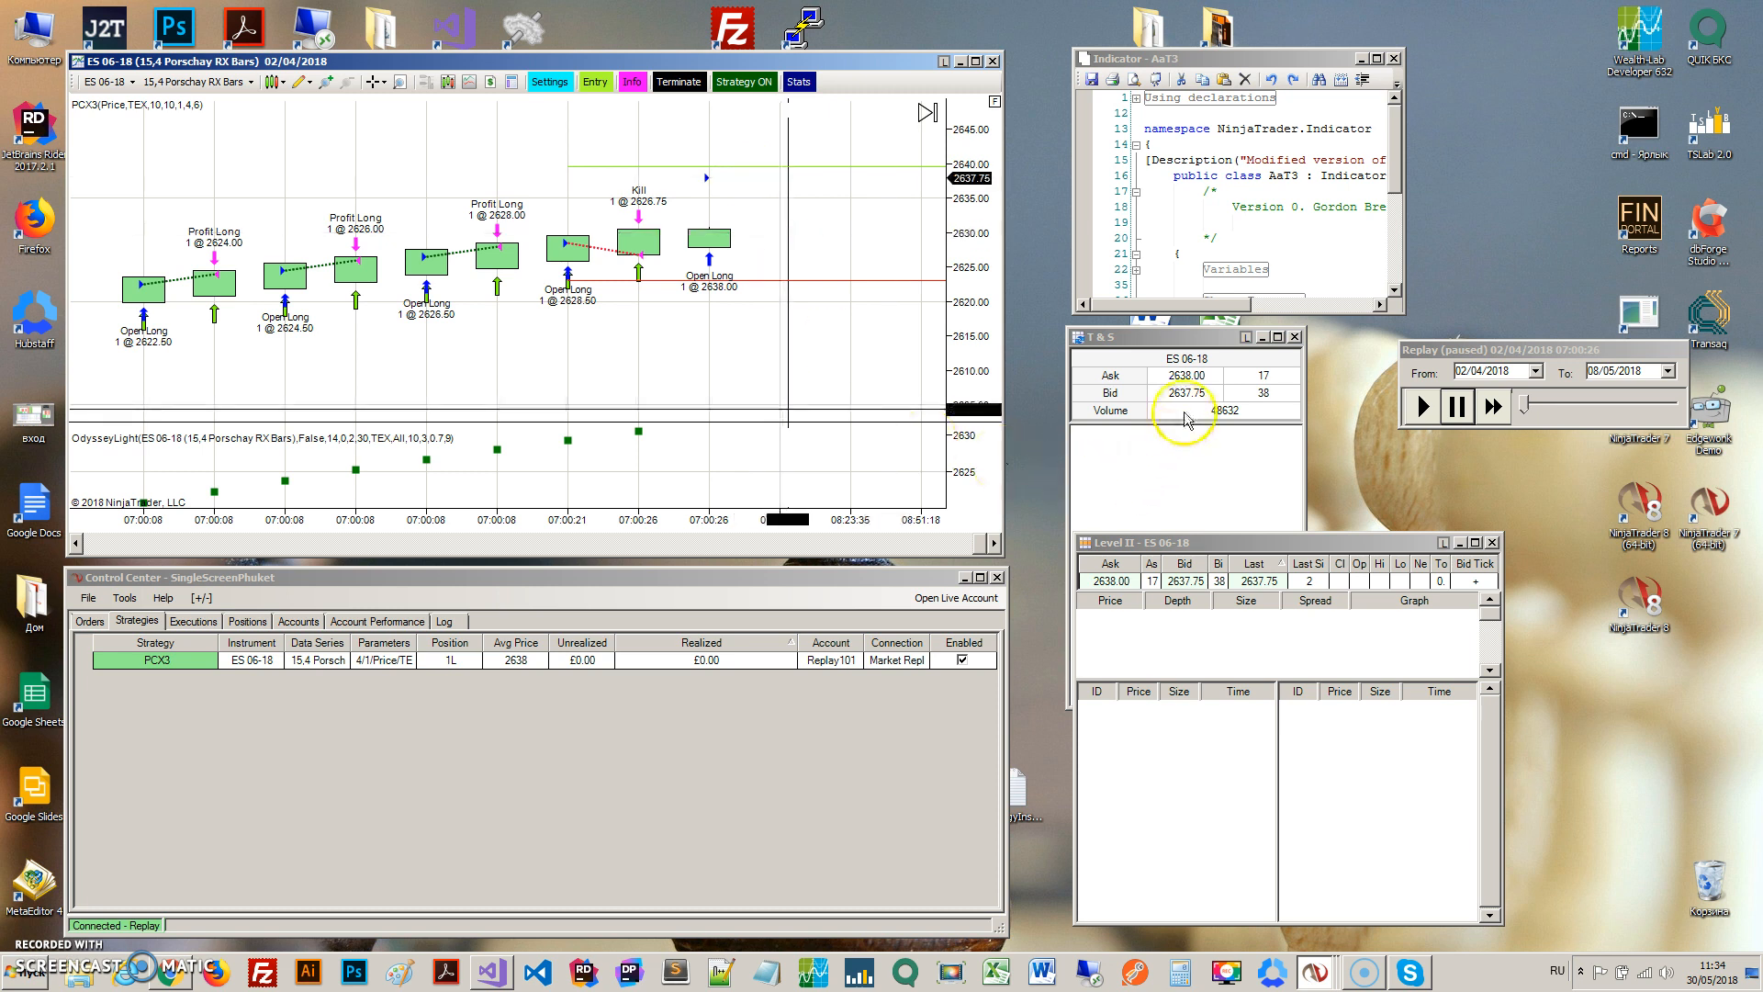
{"action": "mouse_move", "coordinate": [1119, 387]}
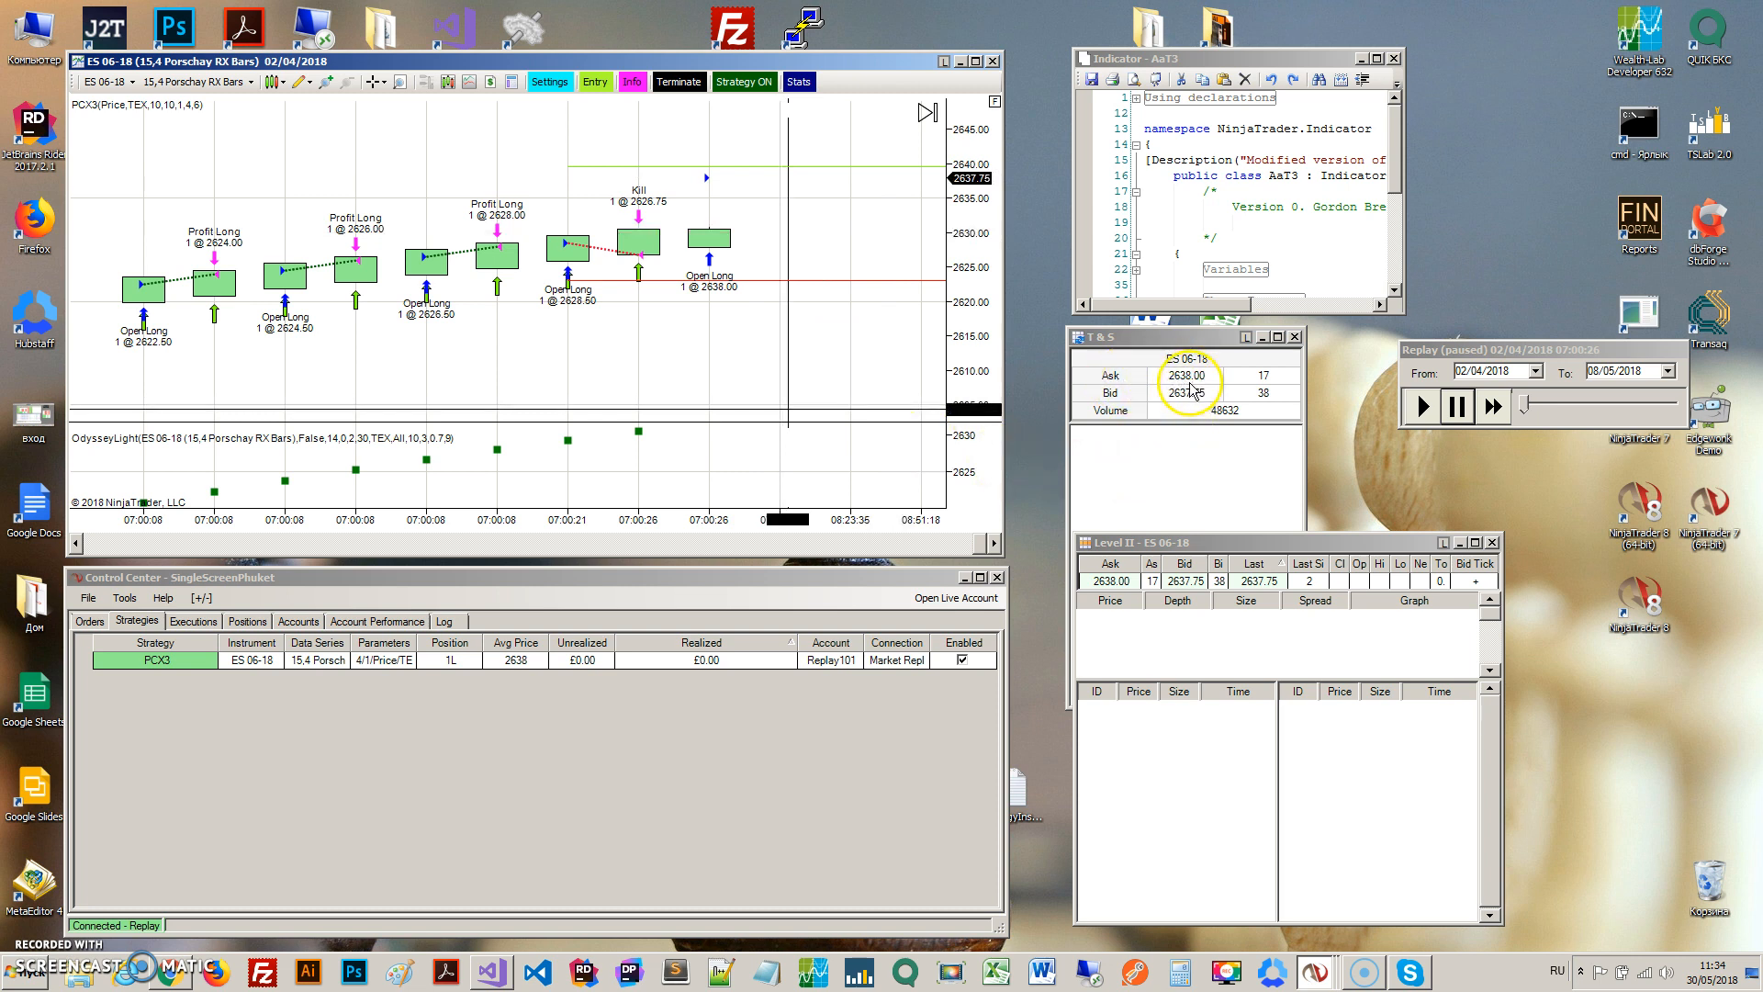
{"action": "mouse_move", "coordinate": [860, 218]}
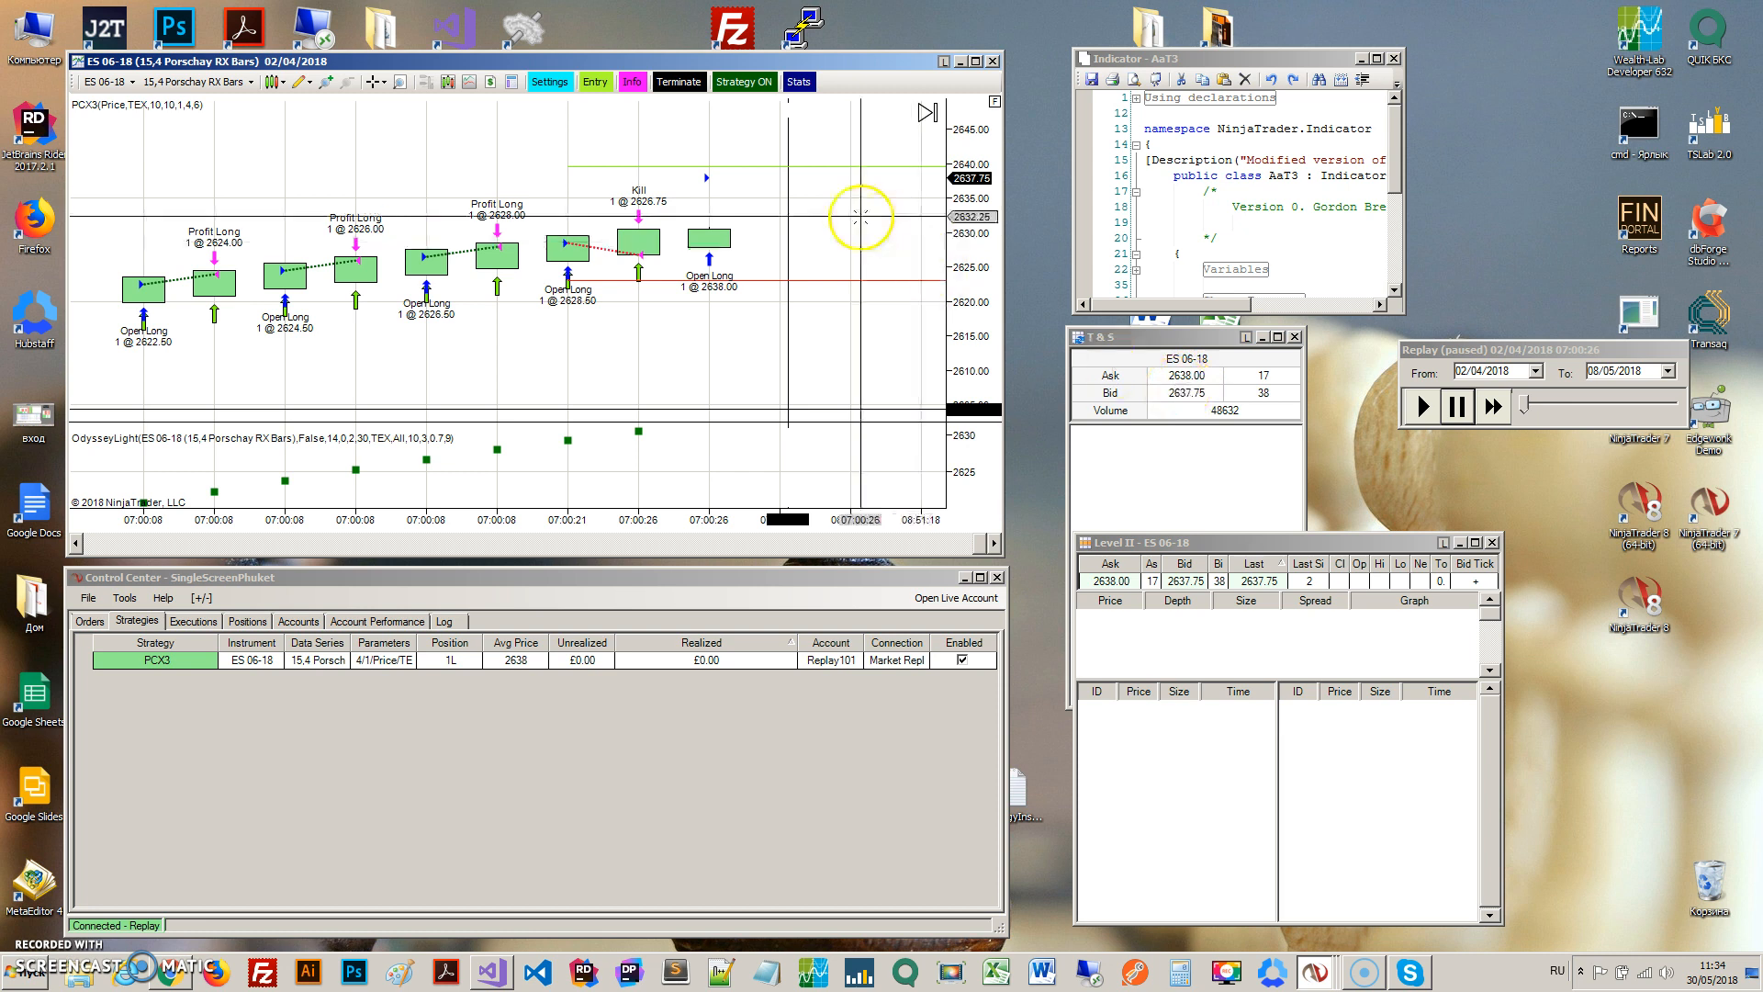
{"action": "mouse_move", "coordinate": [790, 237]}
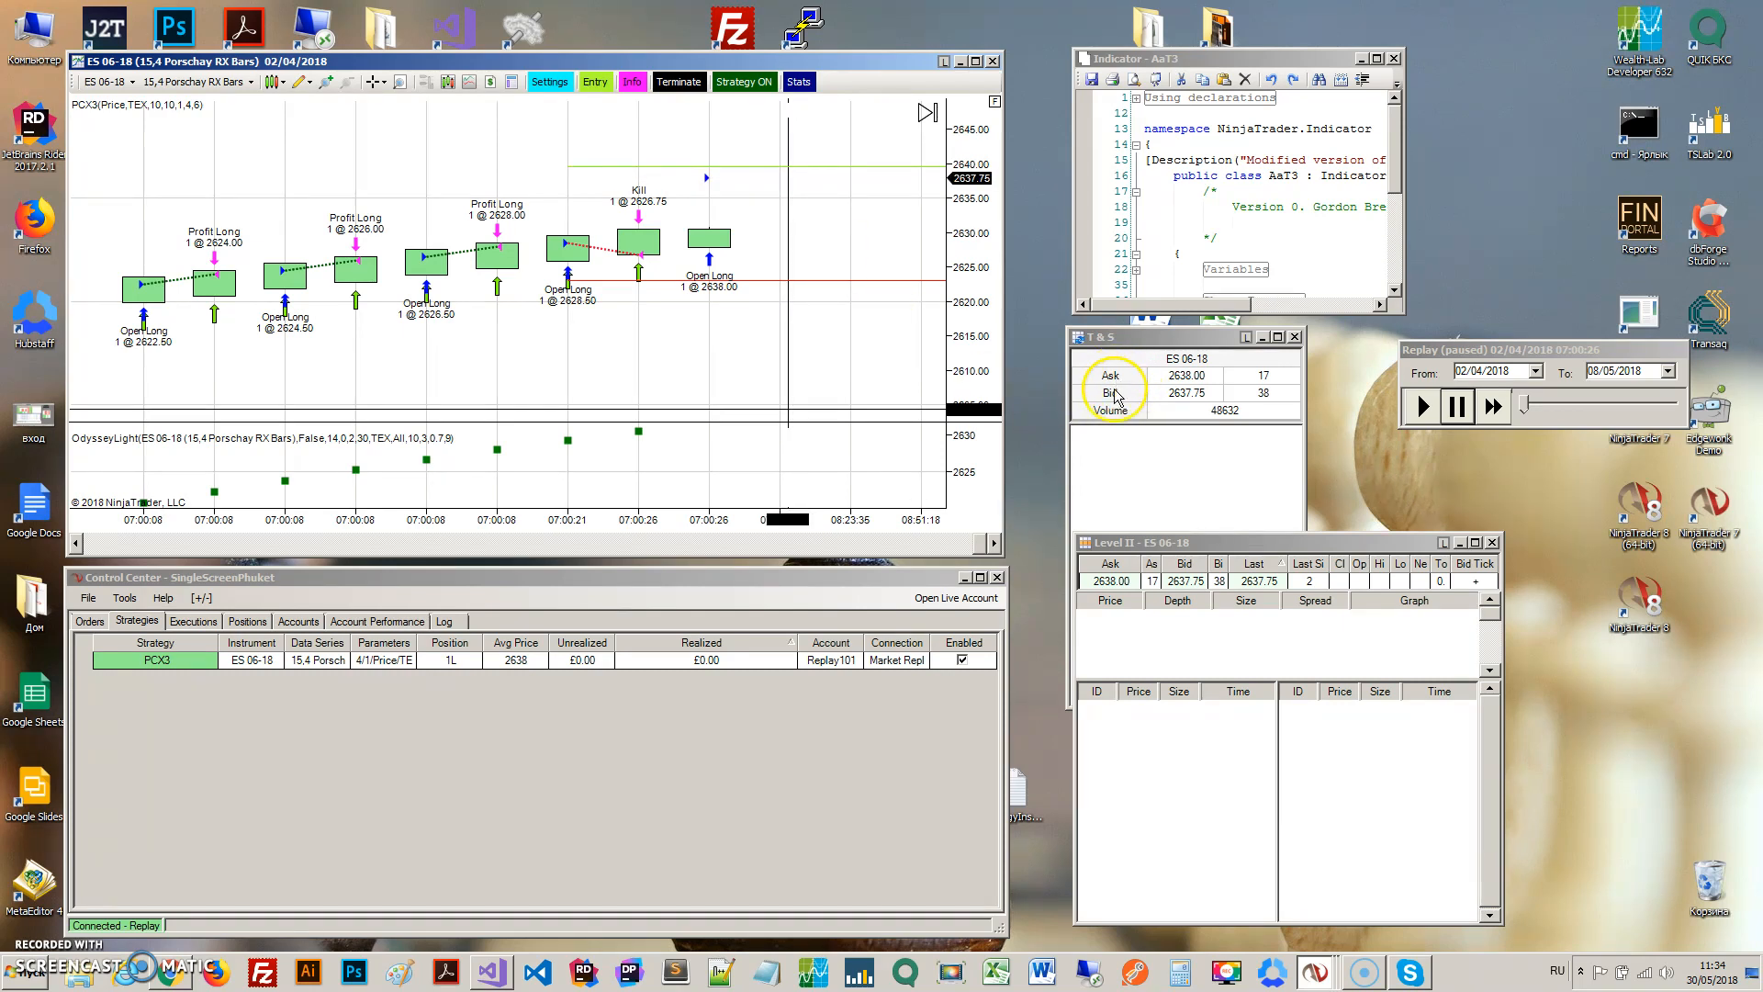
{"action": "mouse_move", "coordinate": [705, 138]}
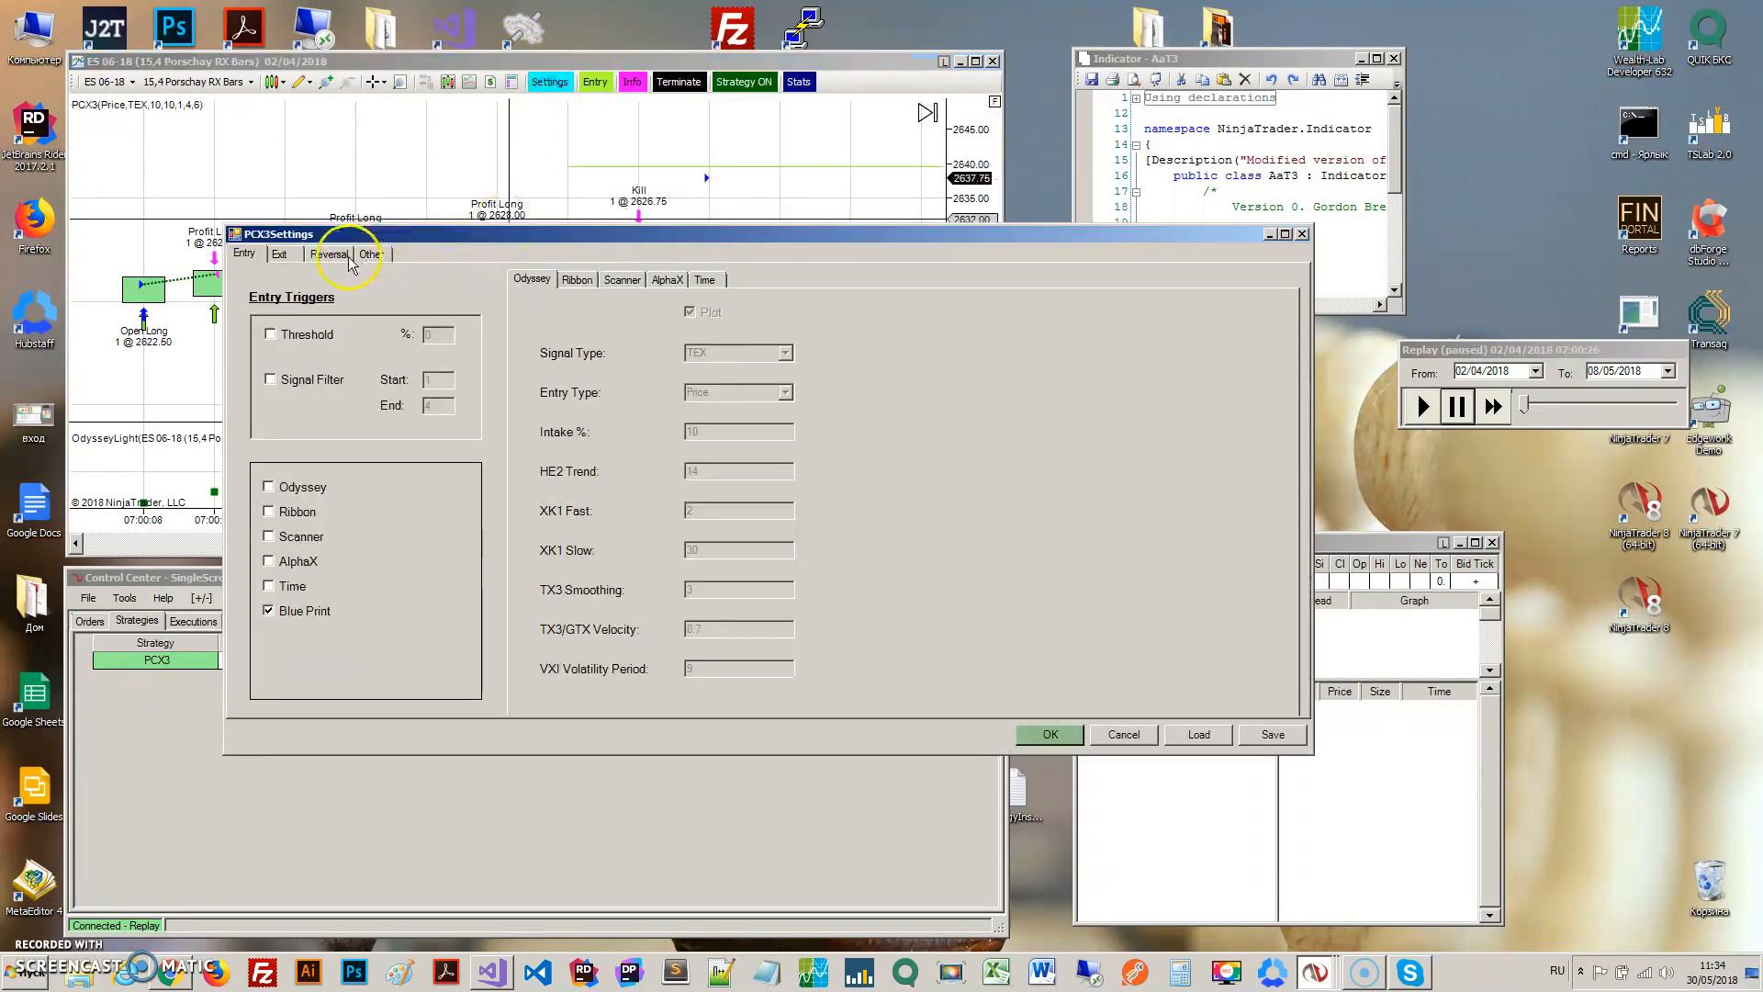
- Re-enable Enter Opposite to Signal on the Other tab and reload the strategy
{"action": "left_click", "coordinate": [371, 254]}
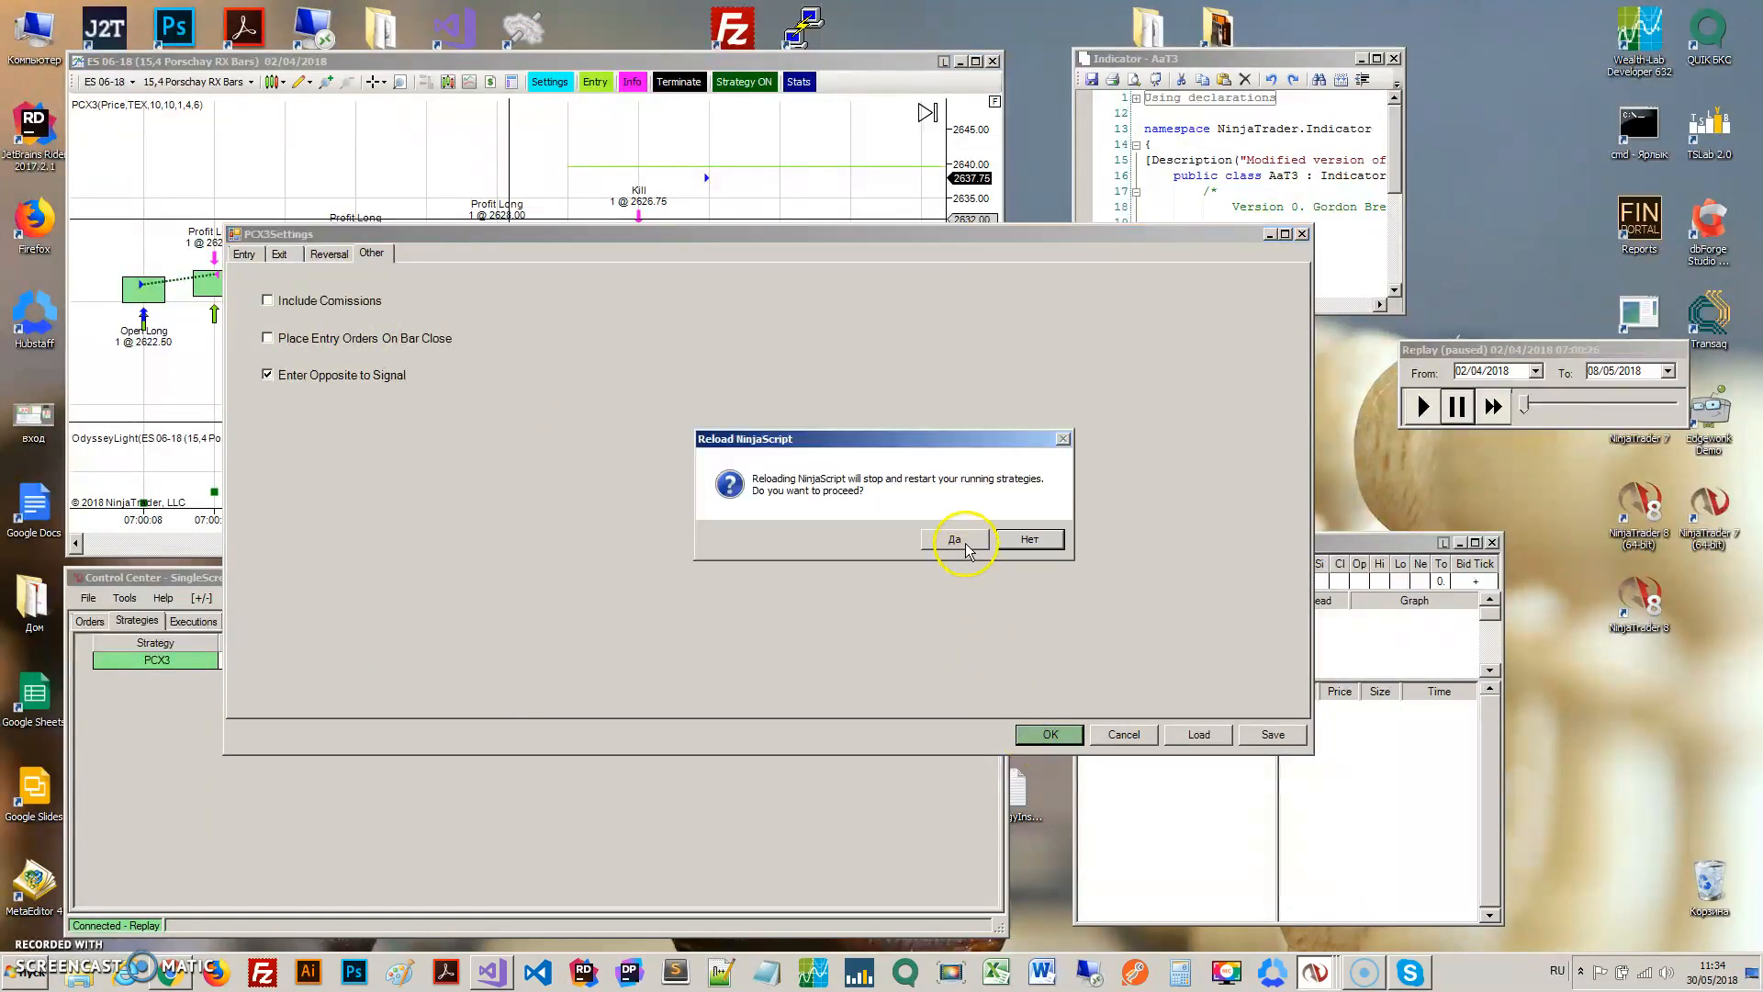
{"action": "left_click", "coordinate": [957, 538]}
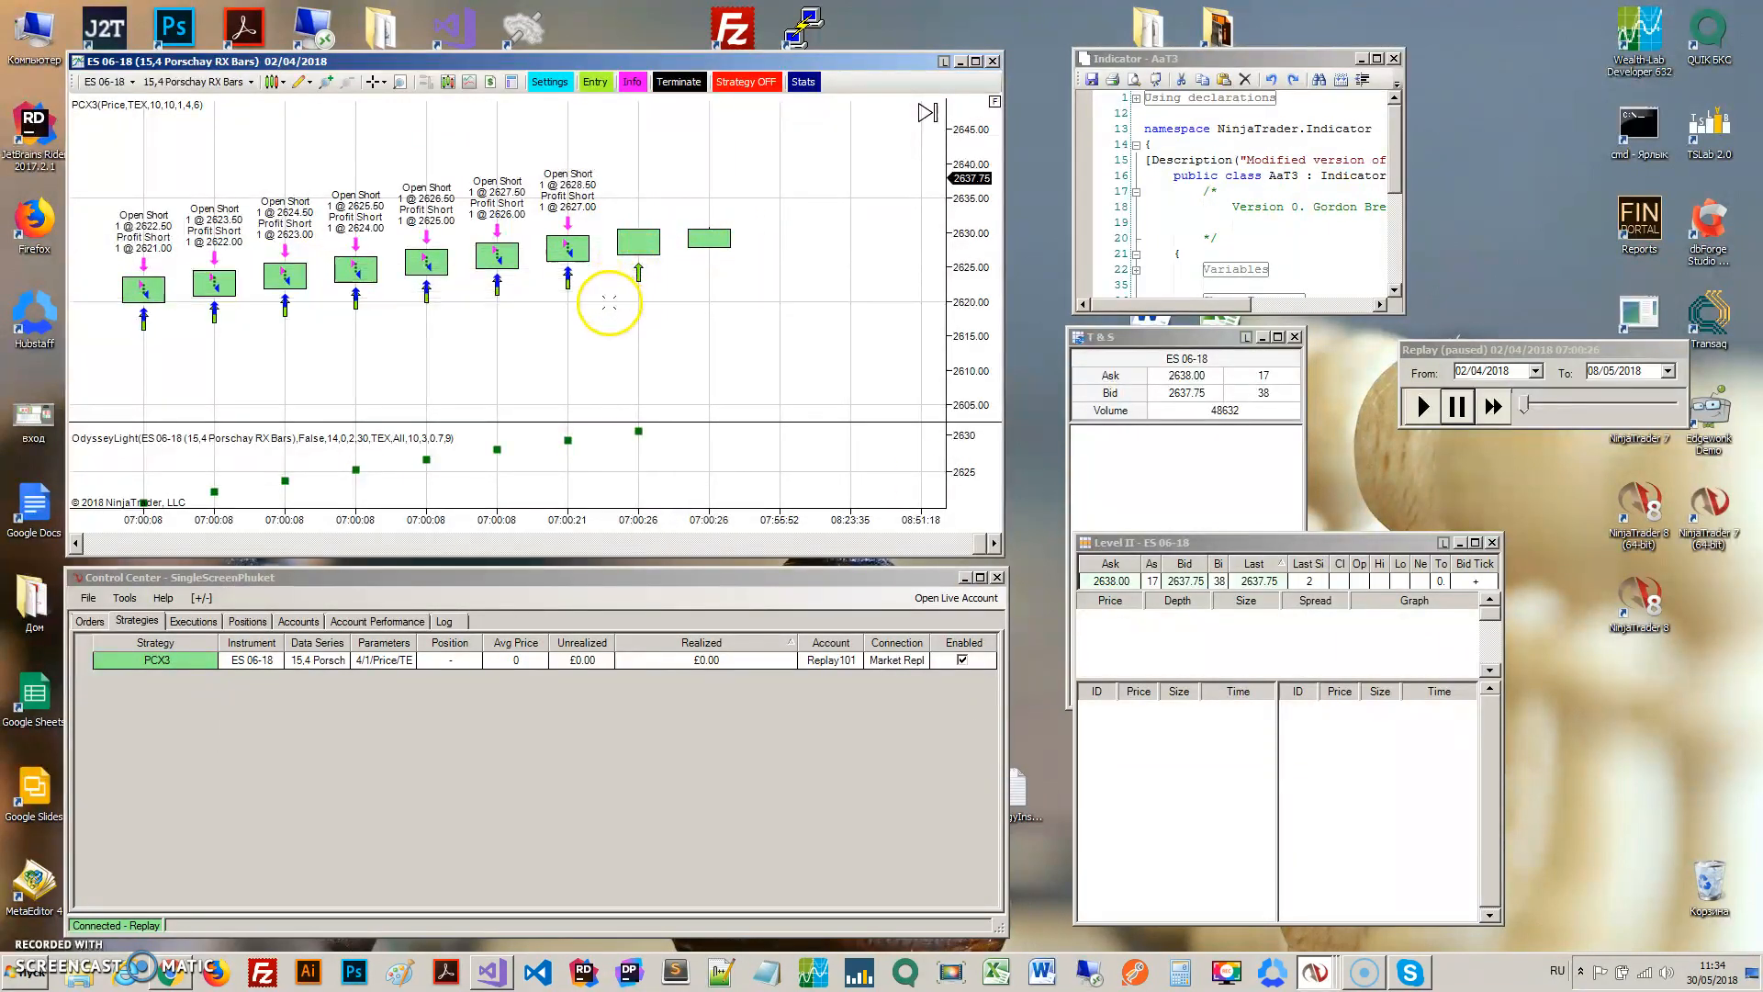
{"action": "mouse_move", "coordinate": [715, 62]}
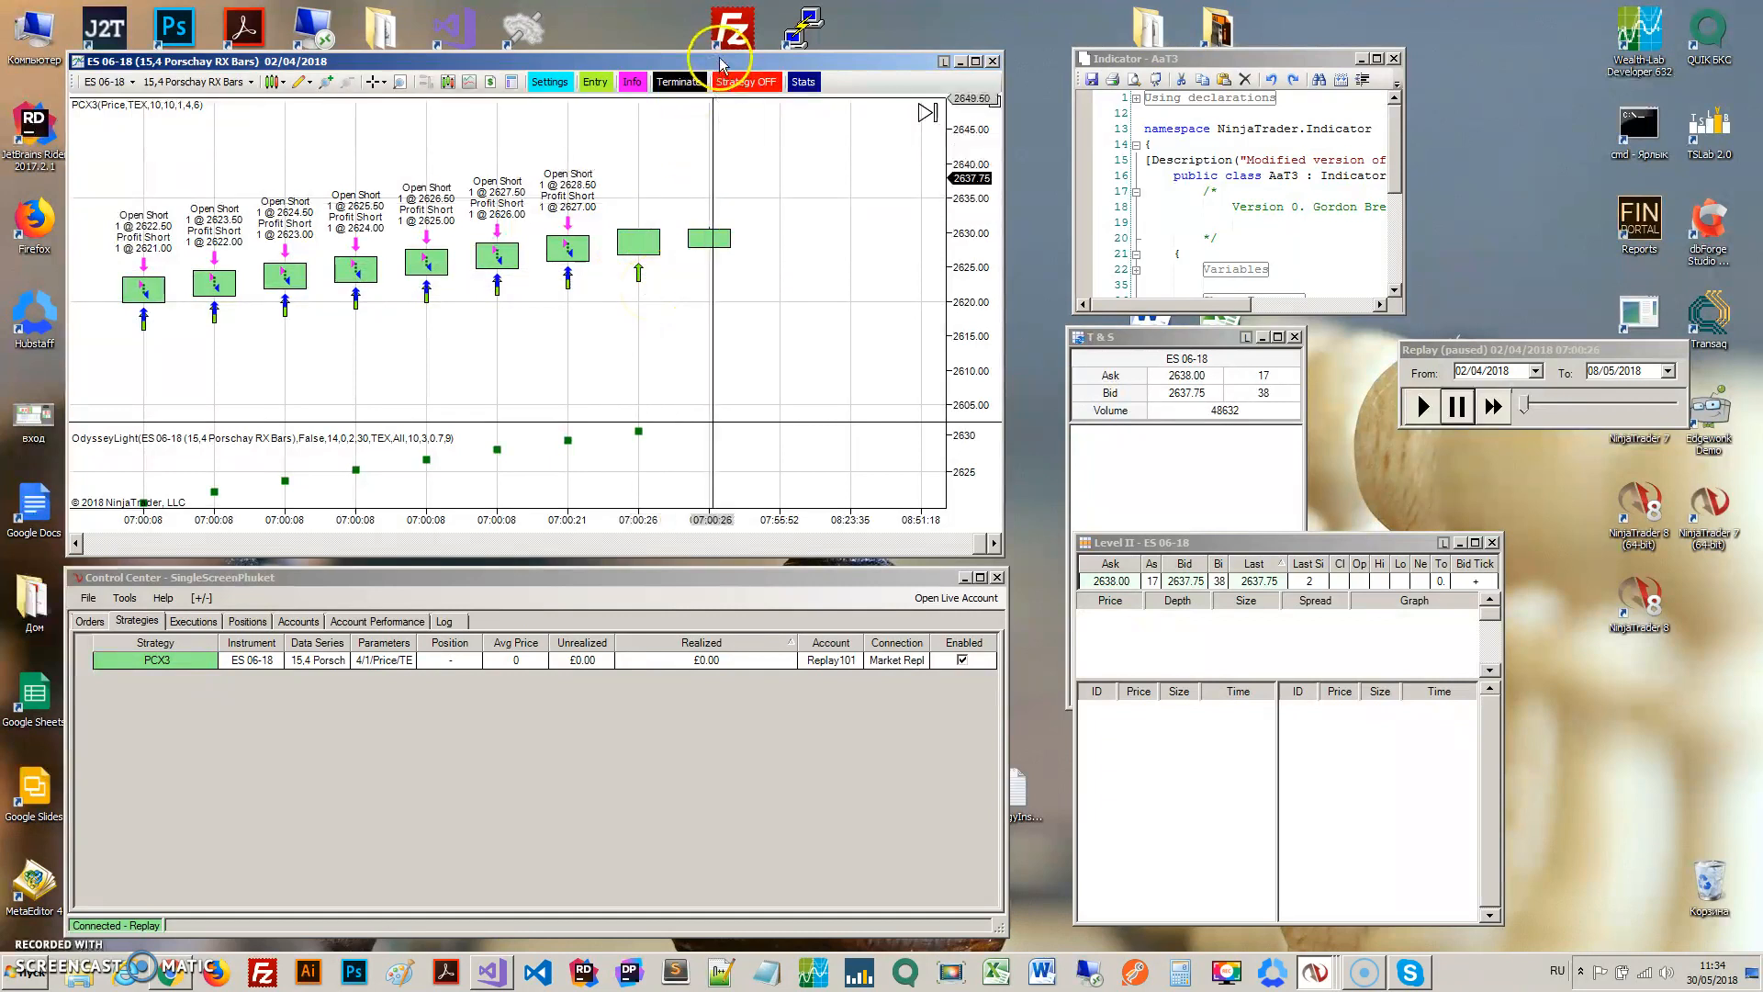
{"action": "mouse_move", "coordinate": [743, 410]}
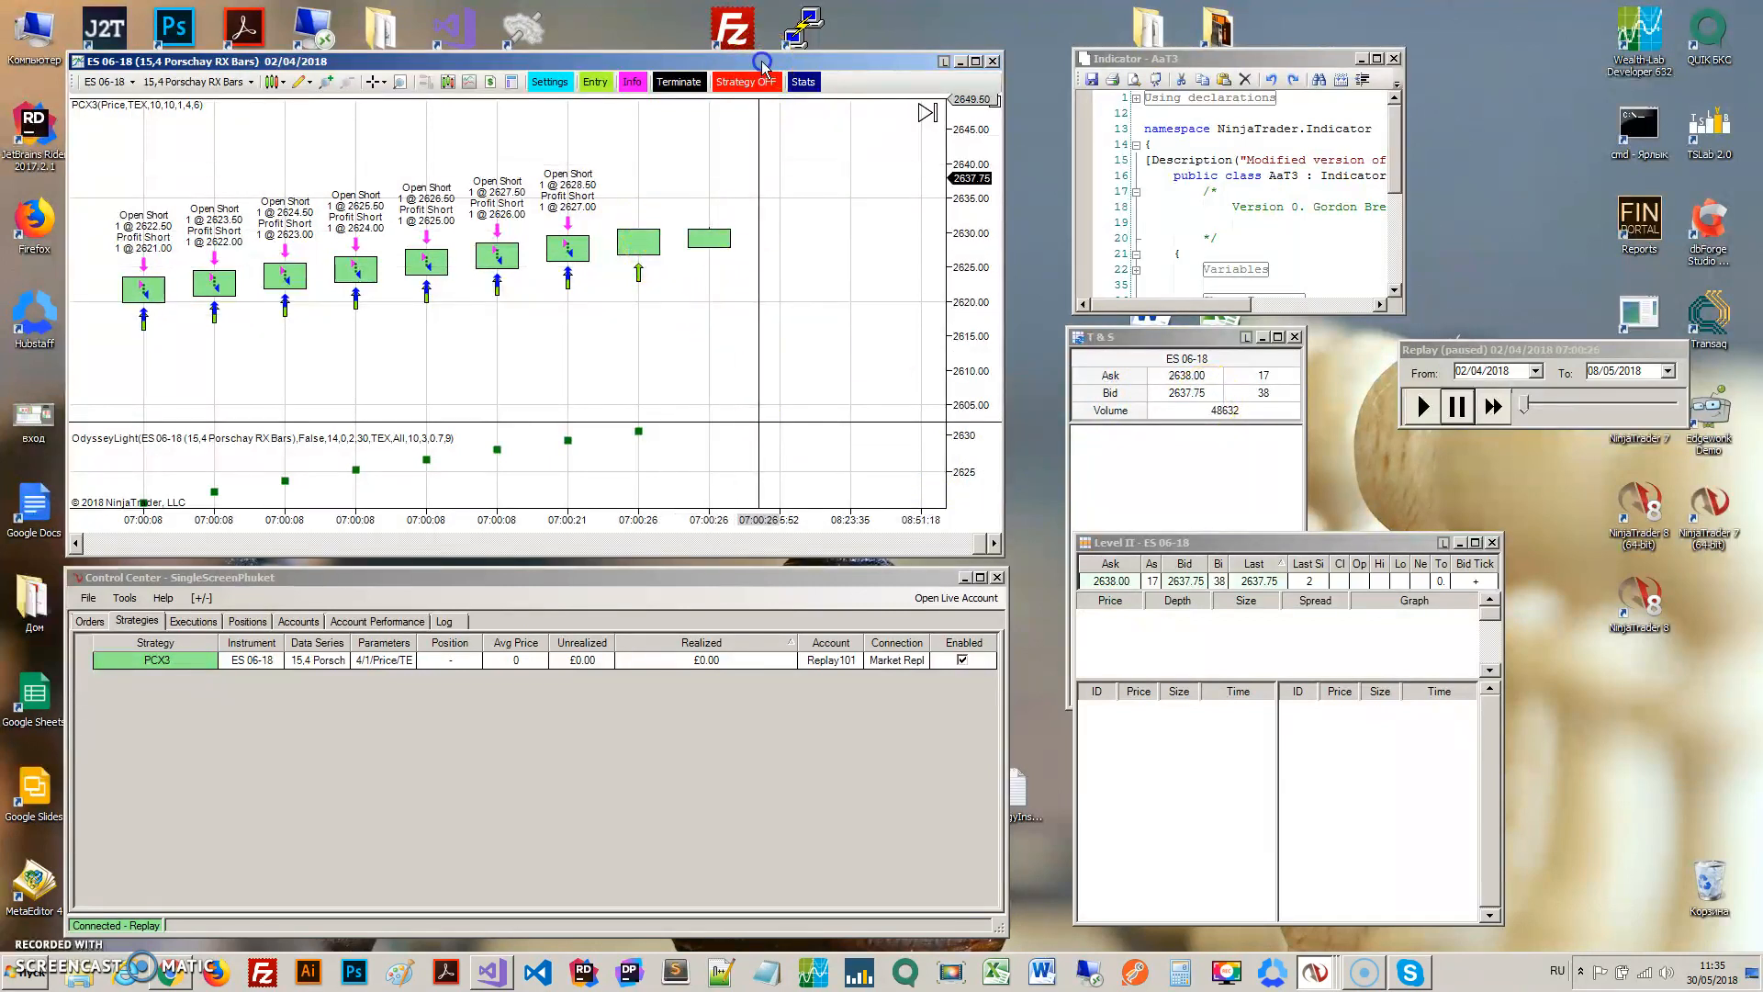
- Switch the PCX3 strategy ON so it fills a short entry at 2637.75
{"action": "left_click", "coordinate": [744, 81]}
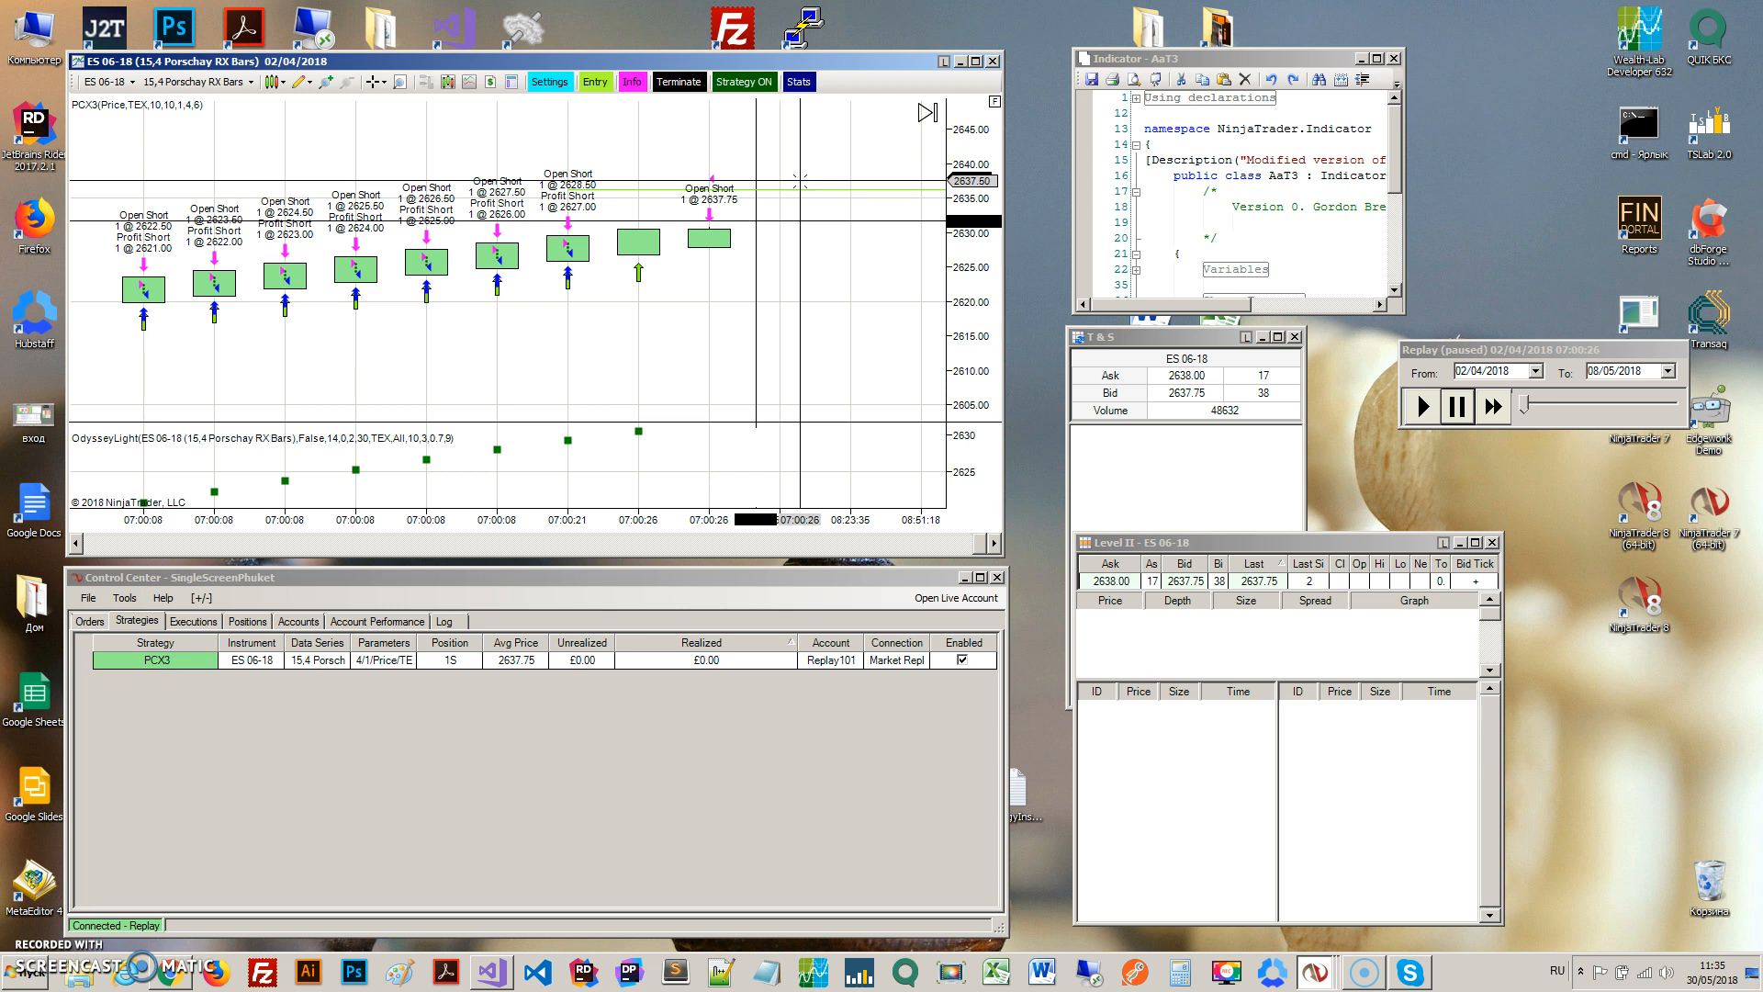
{"action": "mouse_move", "coordinate": [823, 172]}
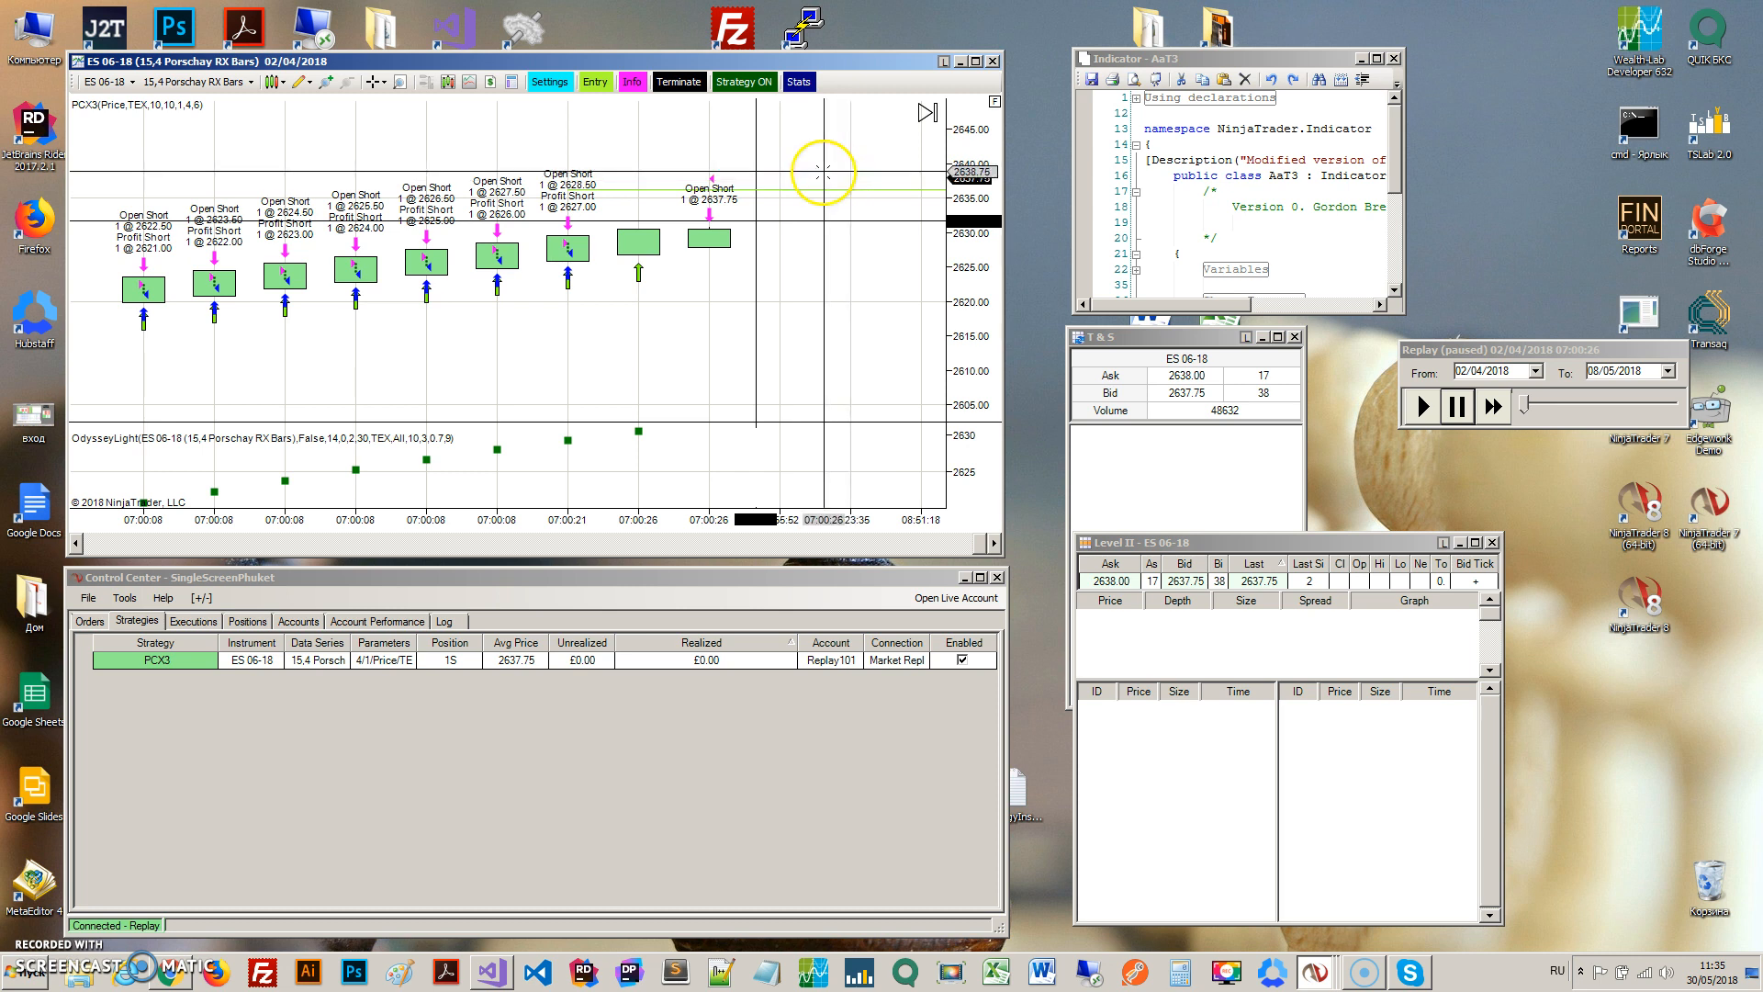